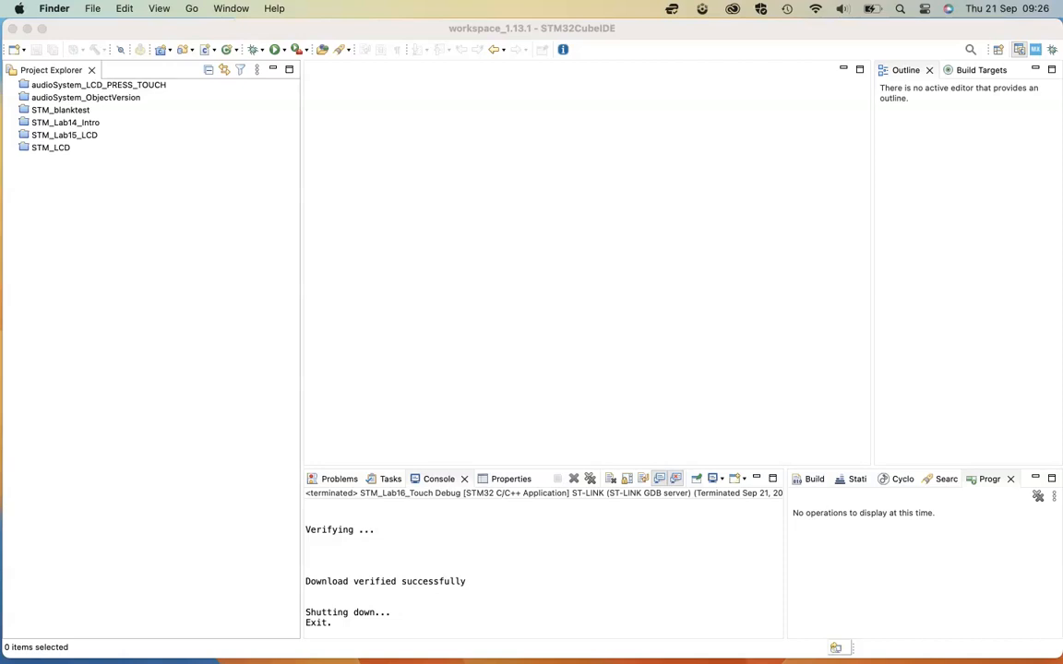
{"action": "mouse_move", "coordinate": [129, 293]}
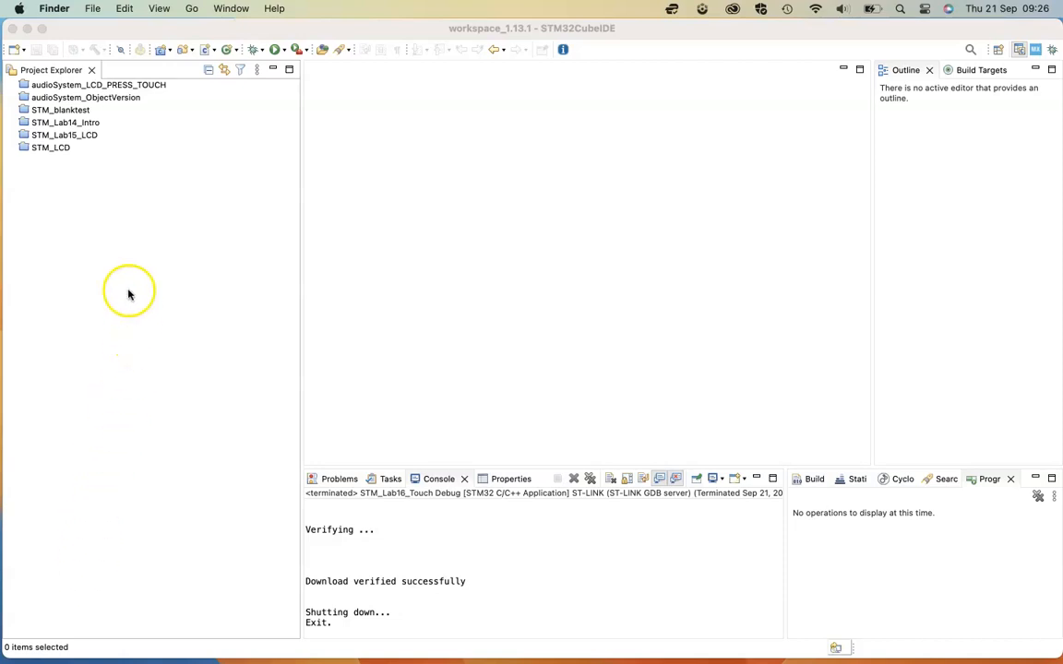
- Open the context menu on the empty Project Explorer area to reach Import options
{"action": "right_click", "coordinate": [129, 294]}
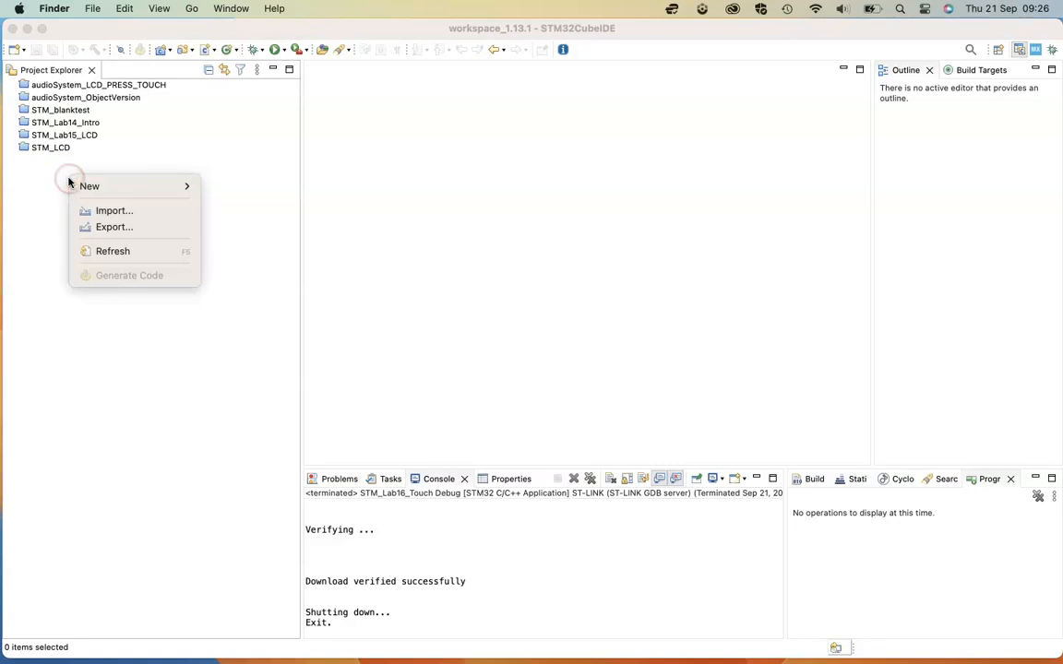
{"action": "mouse_move", "coordinate": [95, 211]}
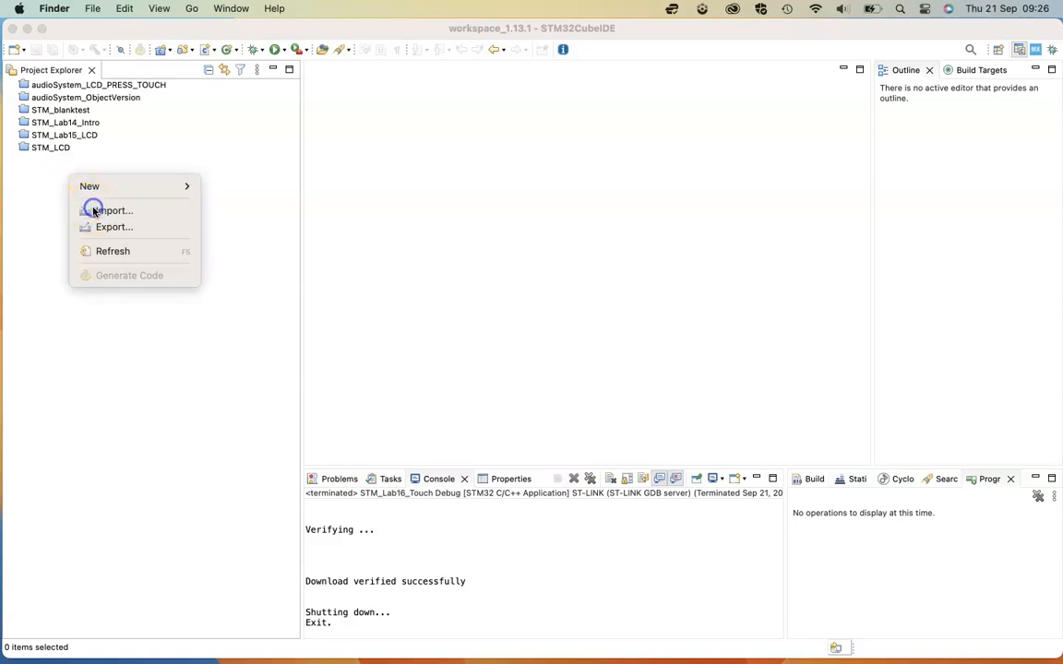
- Start the General > Projects from Folder or Archive import wizard
{"action": "left_click", "coordinate": [113, 211]}
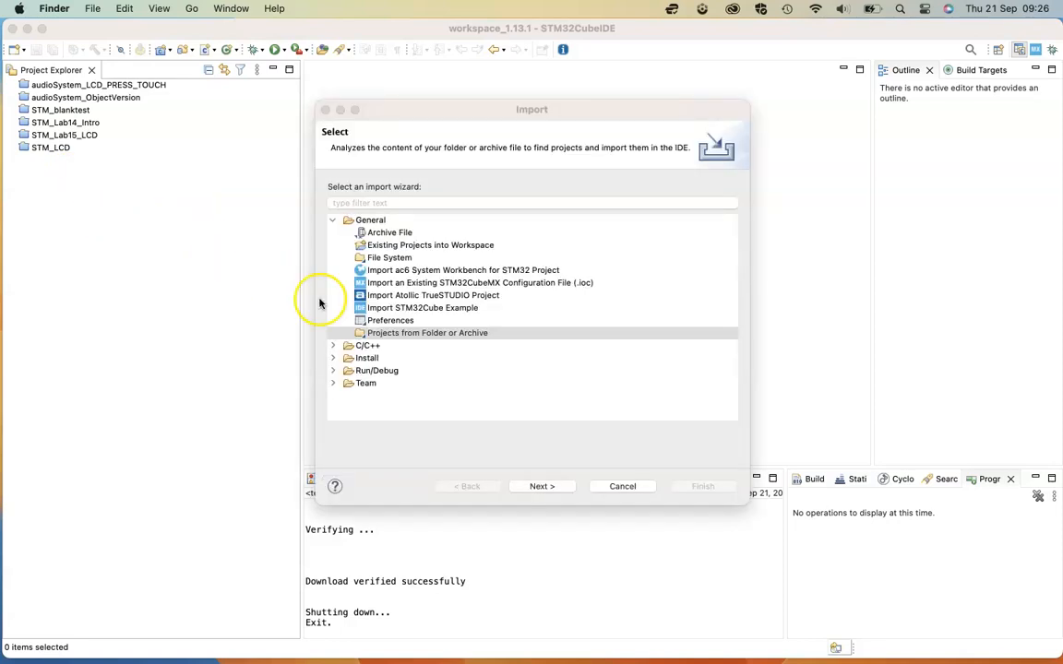
{"action": "mouse_move", "coordinate": [413, 314]}
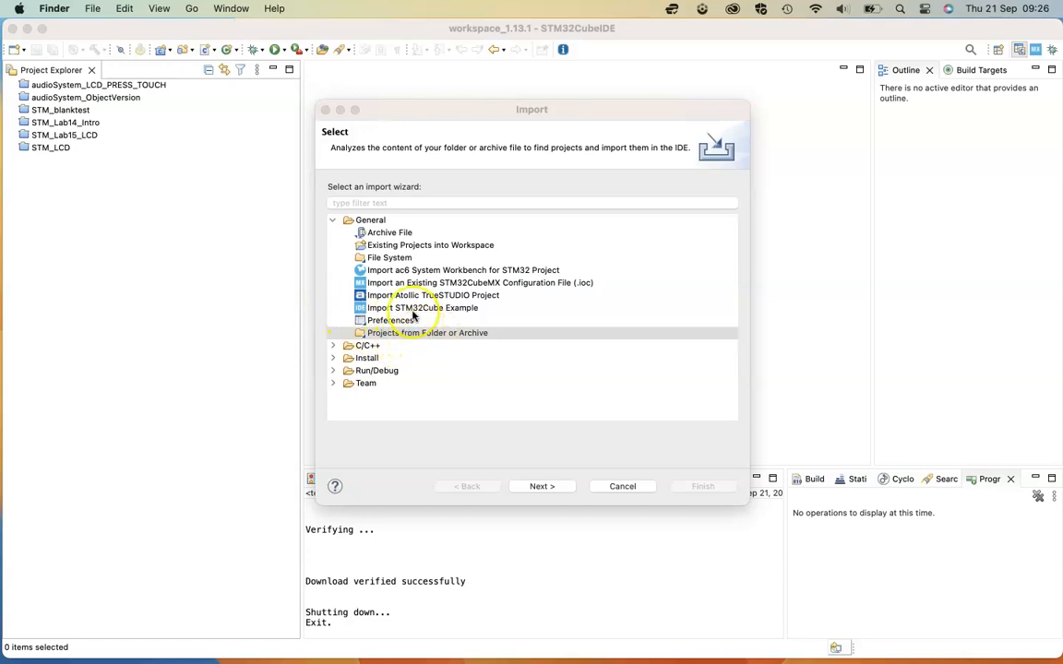
{"action": "left_click", "coordinate": [427, 332]}
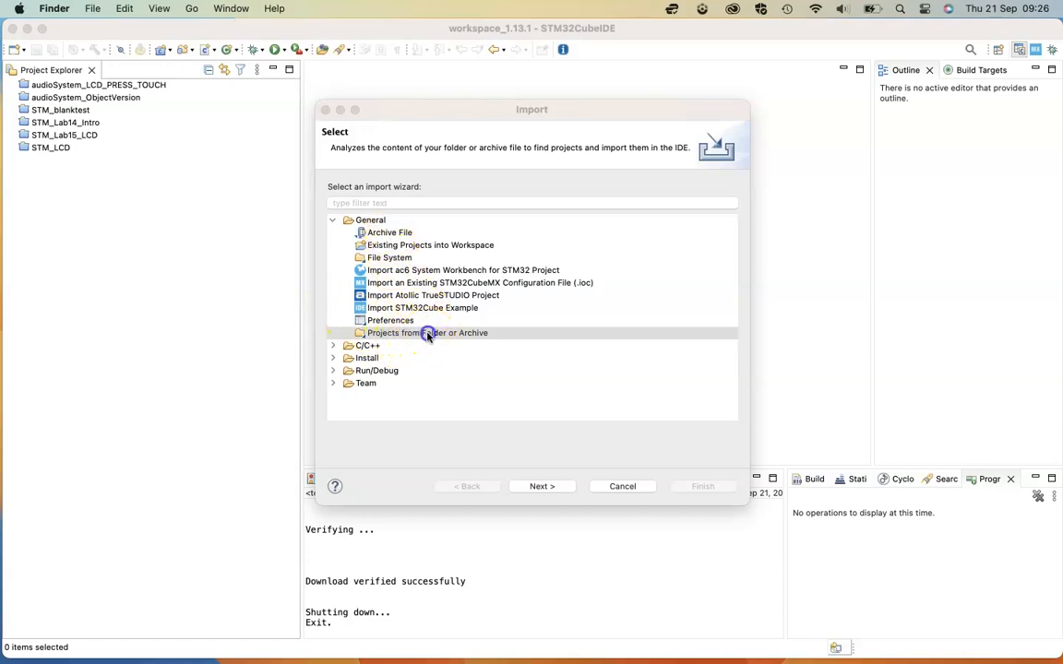
{"action": "left_click", "coordinate": [542, 487]}
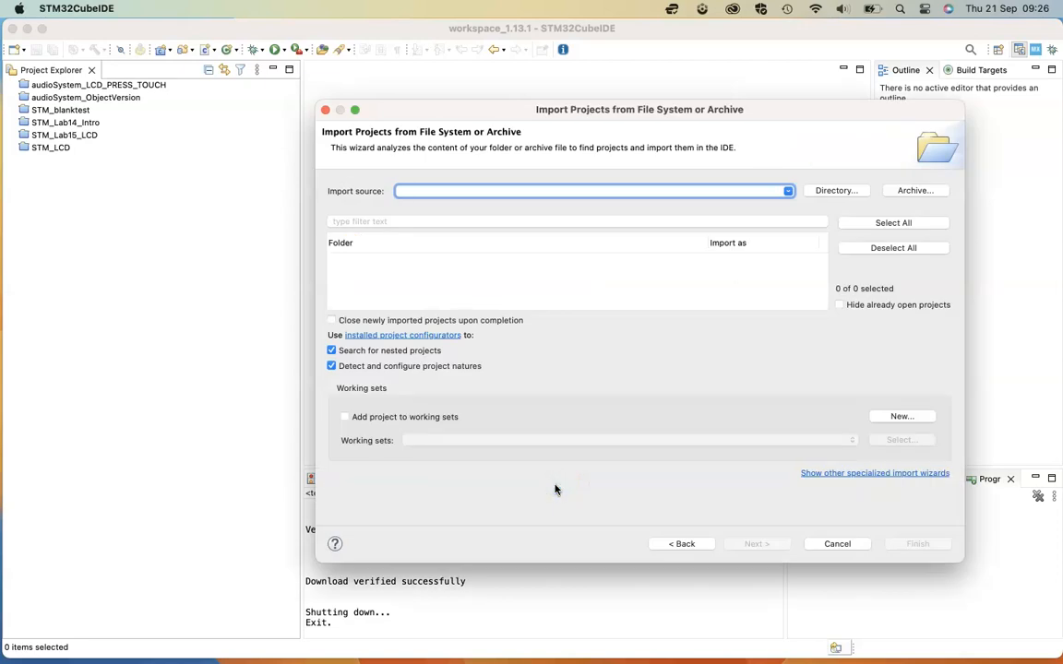
{"action": "mouse_move", "coordinate": [914, 190]}
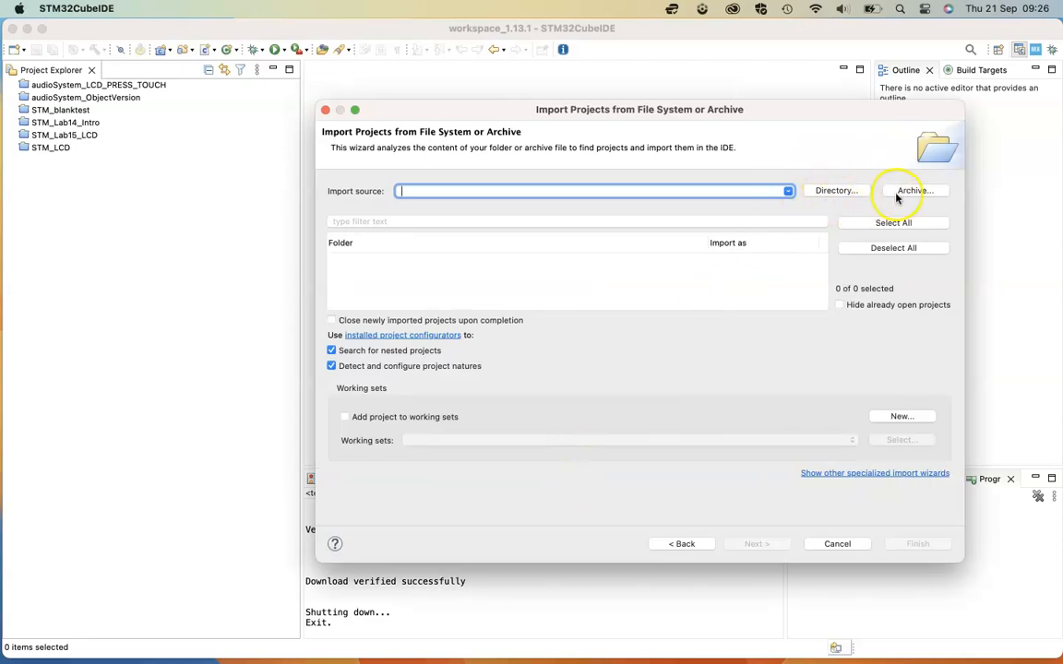
- Choose STM _Lab16_TouchArchive.zip as the archive import source
{"action": "left_click", "coordinate": [914, 190]}
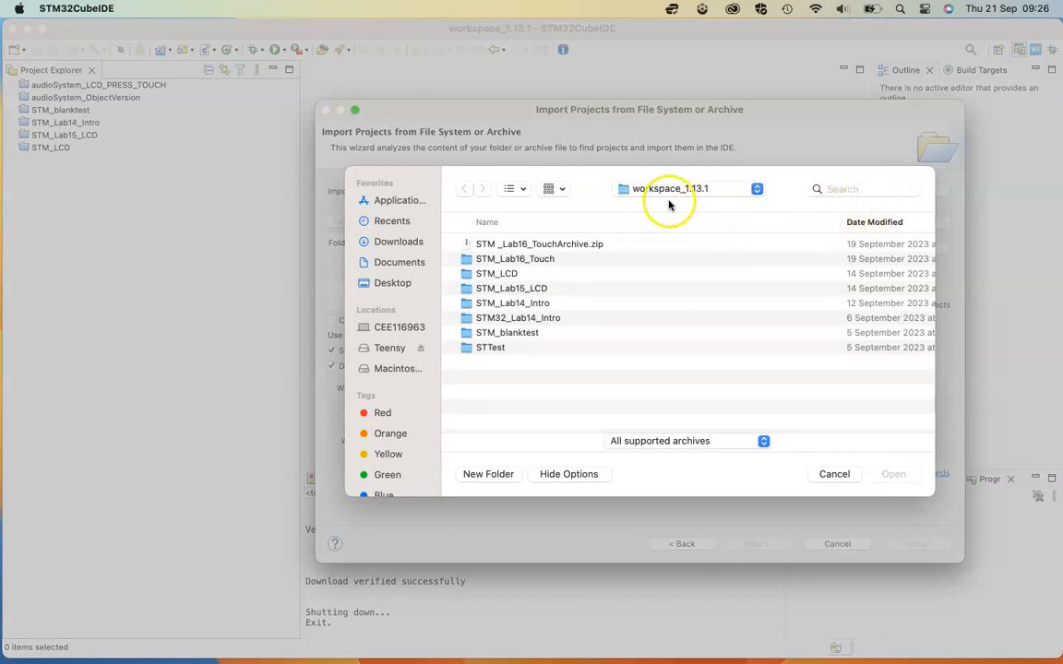
{"action": "mouse_move", "coordinate": [578, 251]}
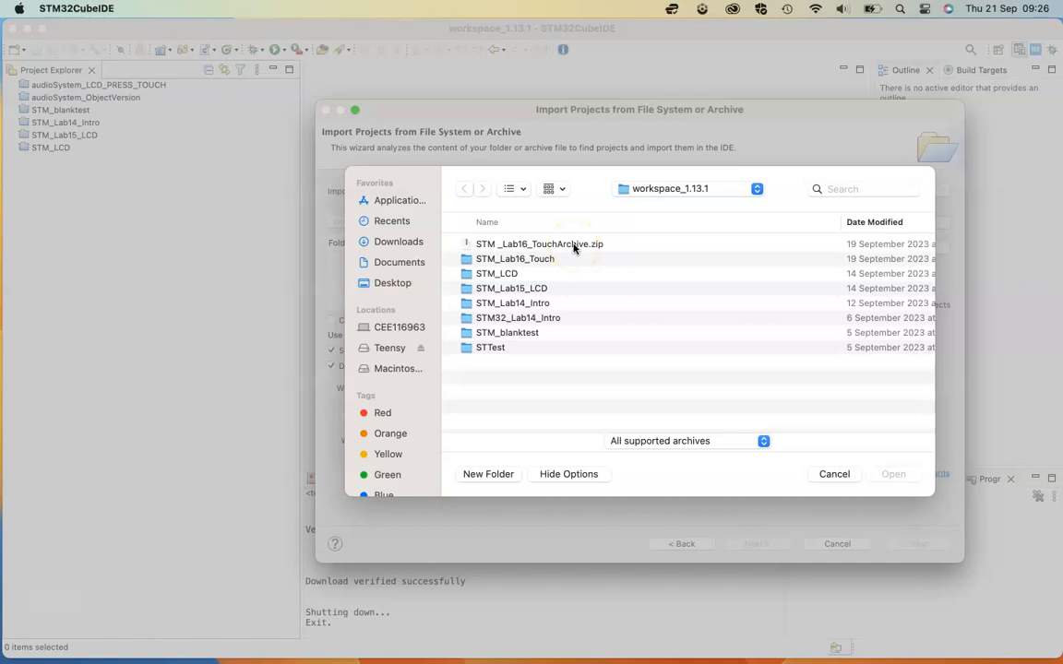
{"action": "left_click", "coordinate": [540, 243]}
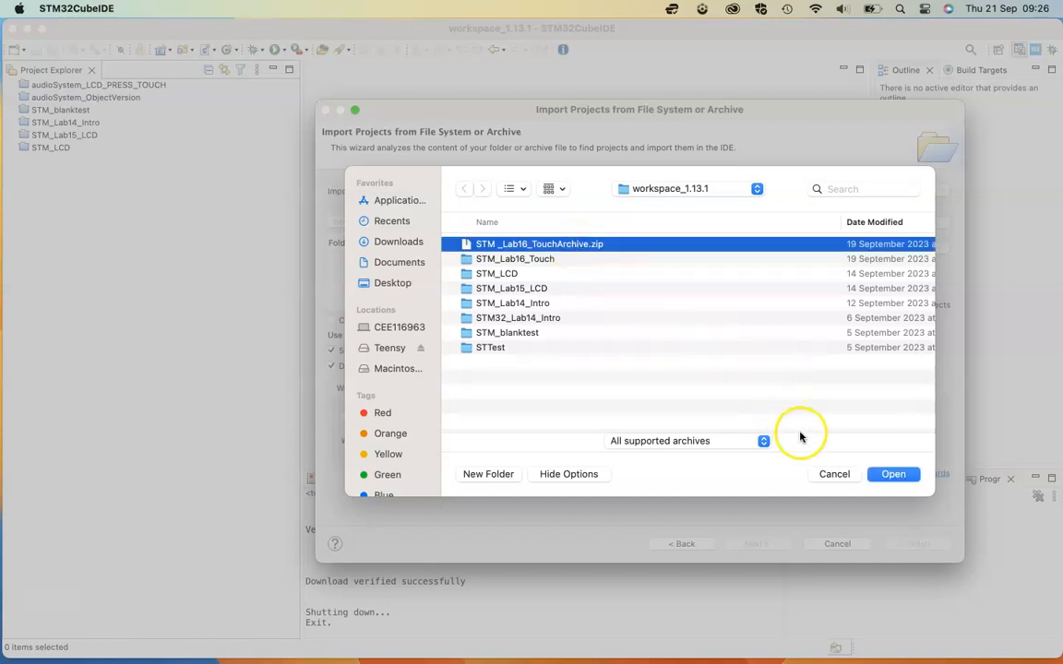
{"action": "left_click", "coordinate": [893, 473]}
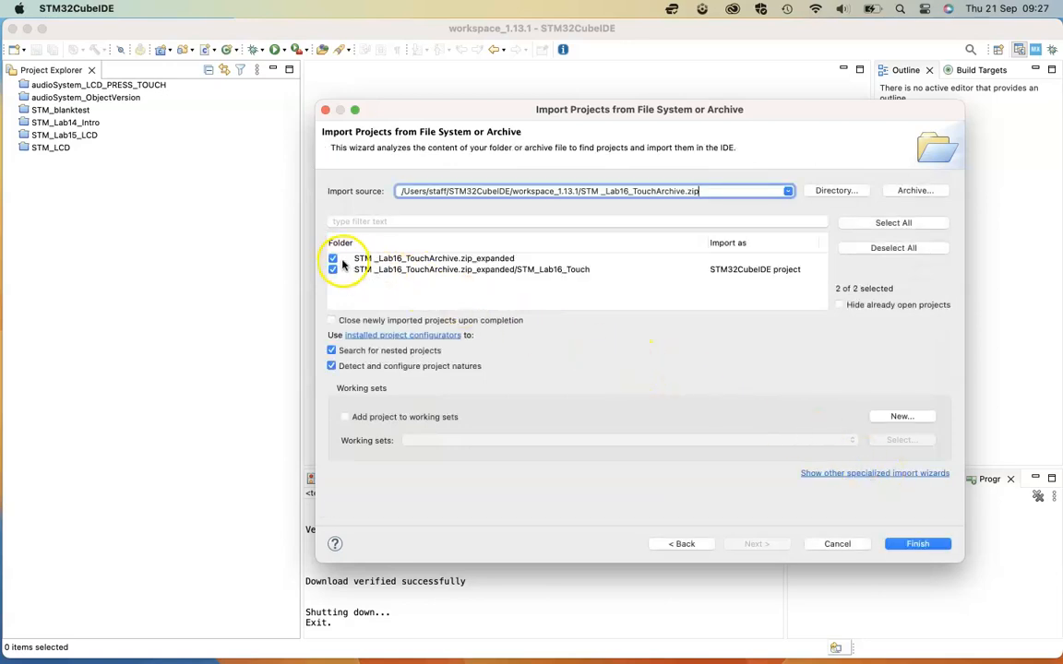
- Untick the .zip_expanded folder, keep STM_Lab16_Touch ticked, and finish the import
{"action": "left_click", "coordinate": [332, 258]}
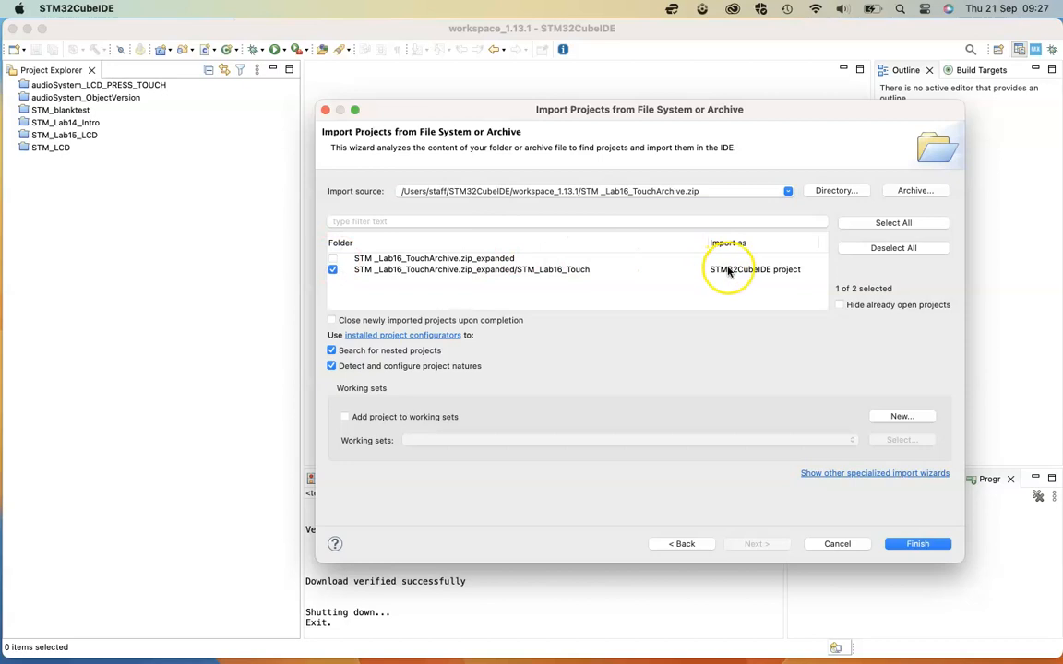
{"action": "left_click", "coordinate": [573, 268]}
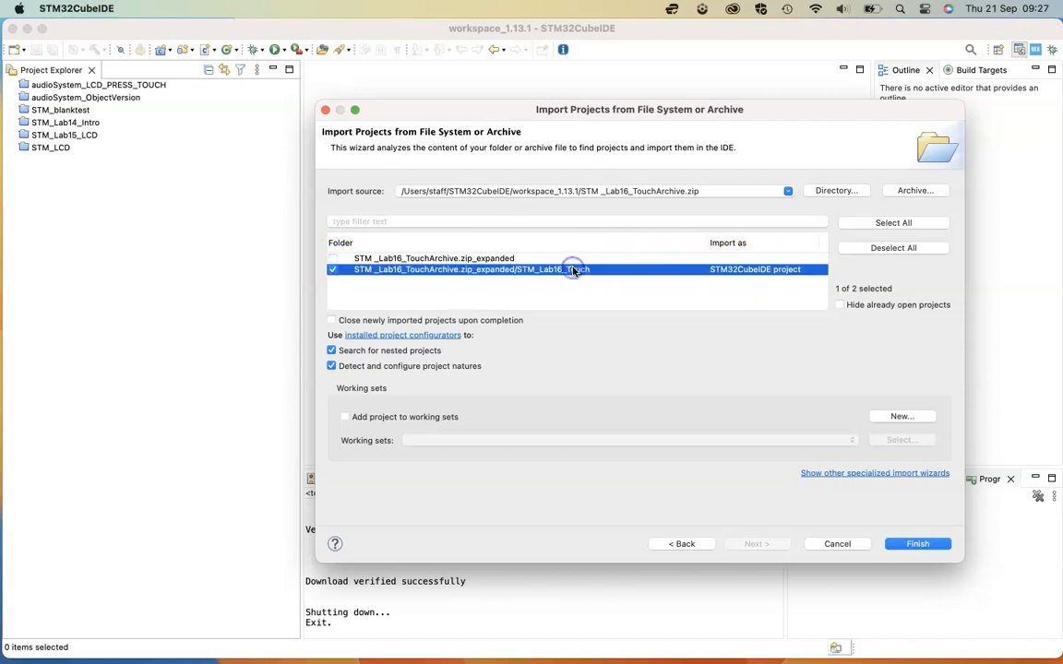
{"action": "mouse_move", "coordinate": [878, 518]}
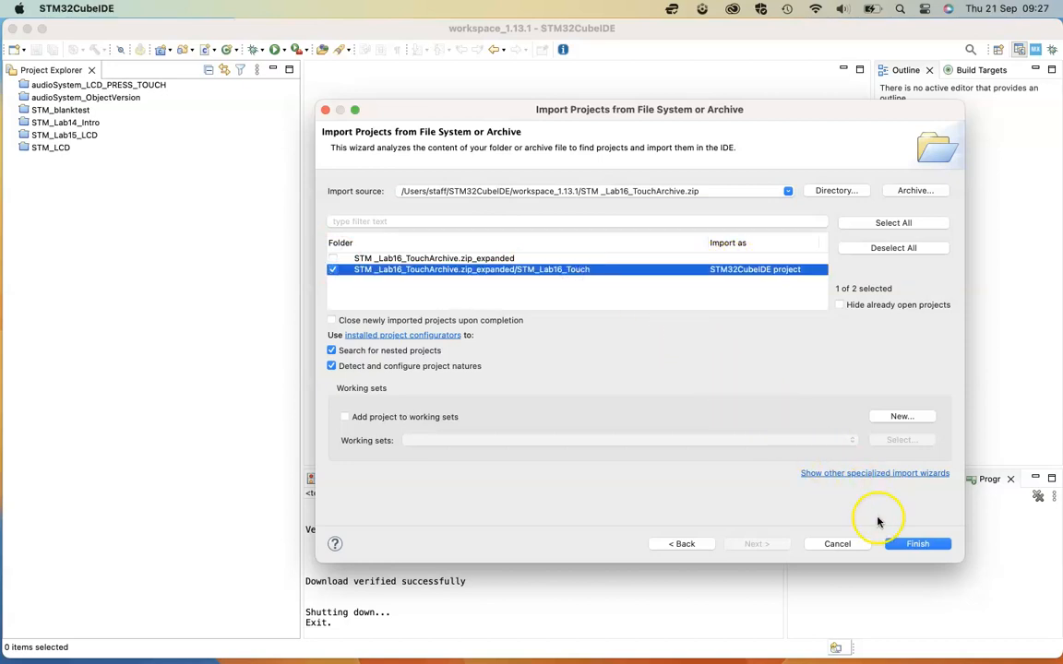
{"action": "left_click", "coordinate": [918, 543]}
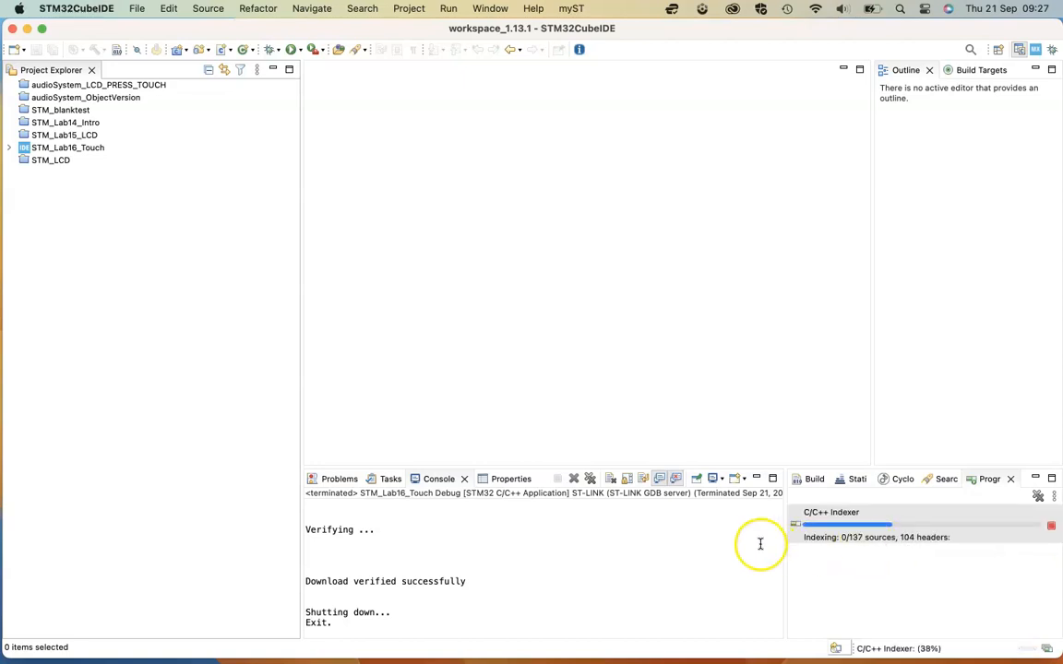
{"action": "mouse_move", "coordinate": [245, 278]}
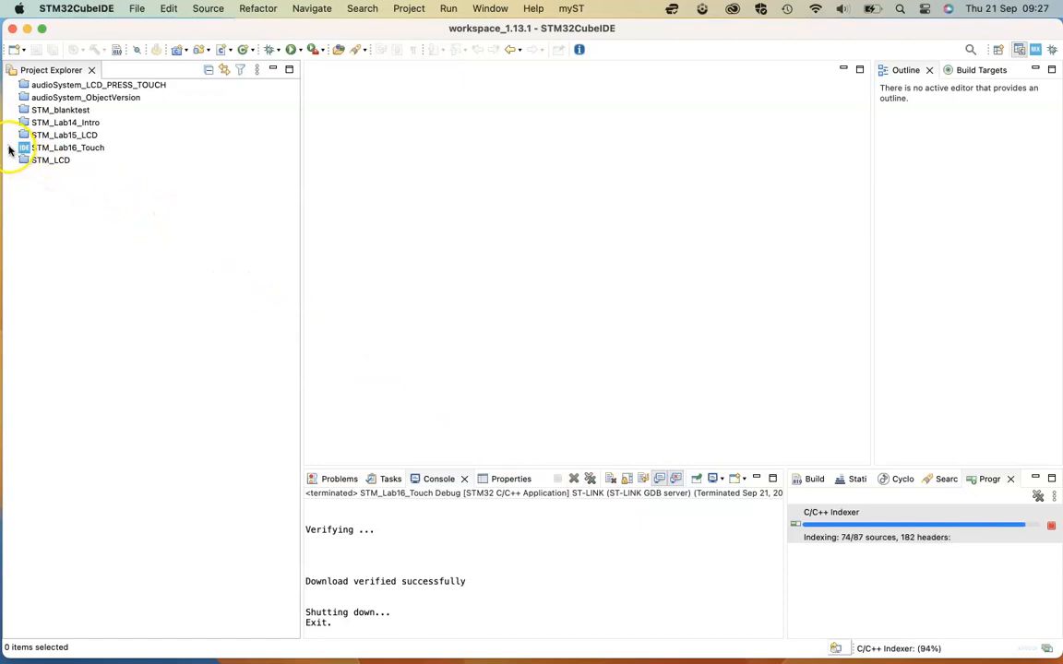
- Expand STM_Lab16_Touch, Core and Drivers, then open the project's Properties
{"action": "left_click", "coordinate": [10, 148]}
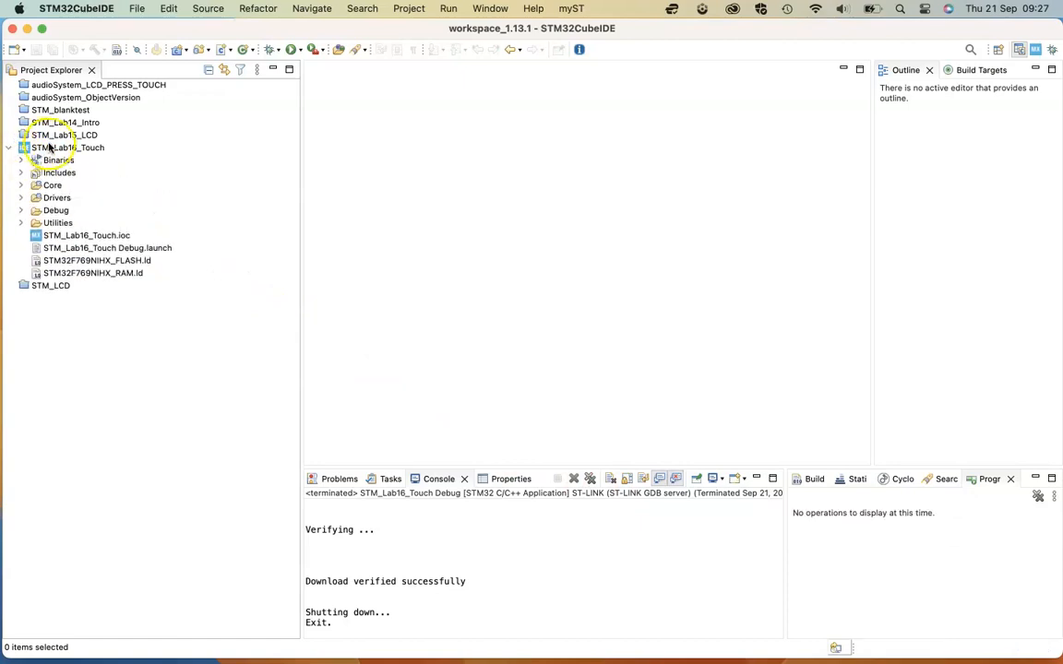
{"action": "left_click", "coordinate": [51, 184]}
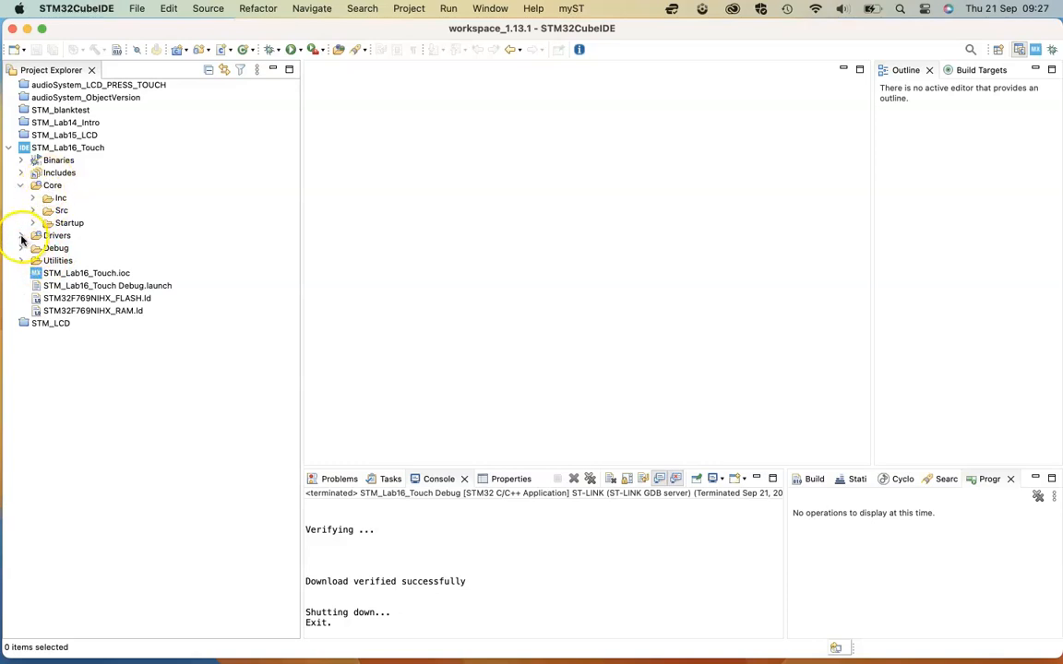
{"action": "left_click", "coordinate": [21, 236]}
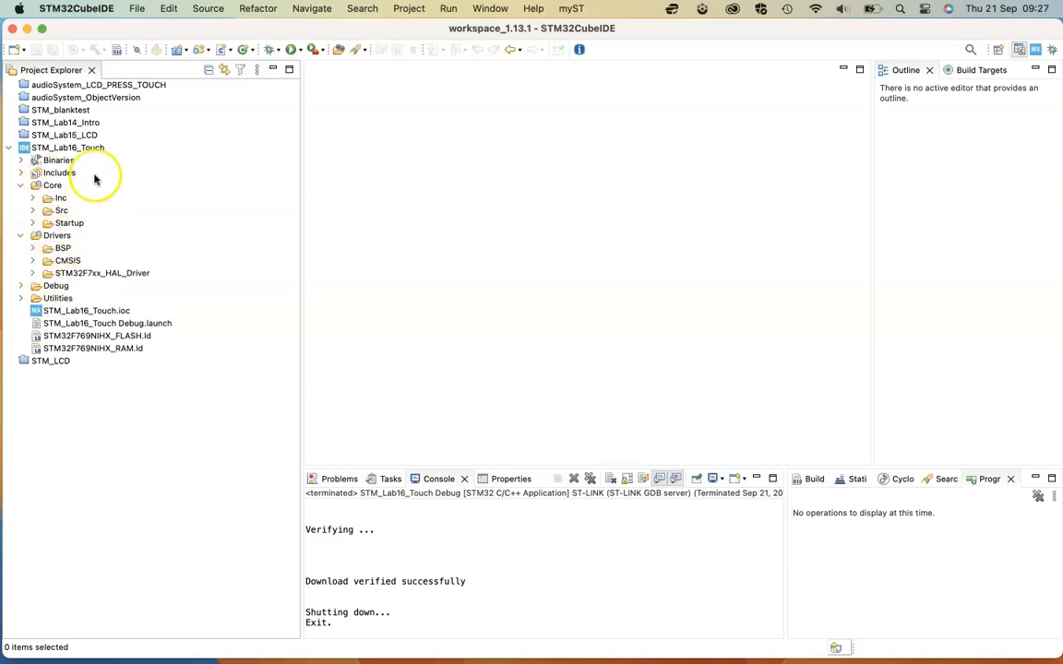
{"action": "right_click", "coordinate": [67, 148]}
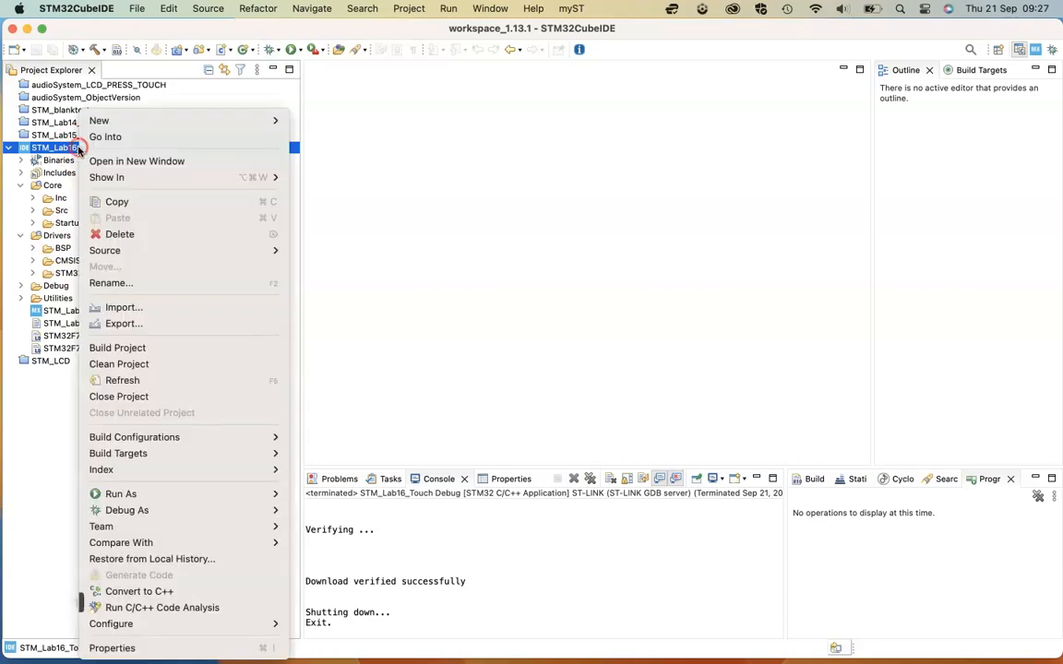
{"action": "mouse_move", "coordinate": [129, 641]}
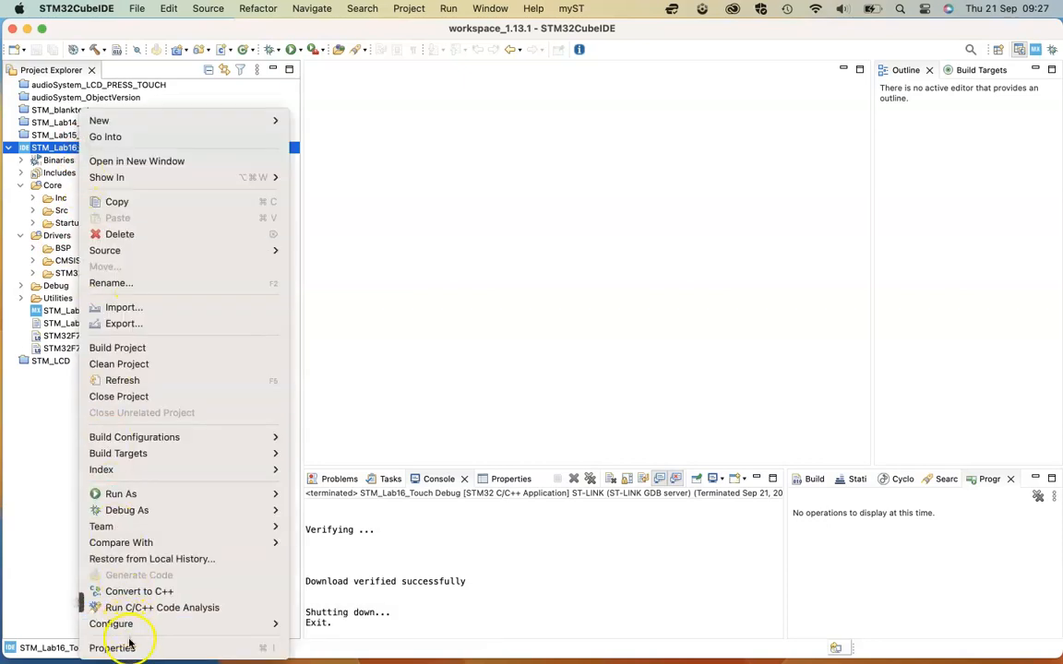
{"action": "left_click", "coordinate": [111, 648]}
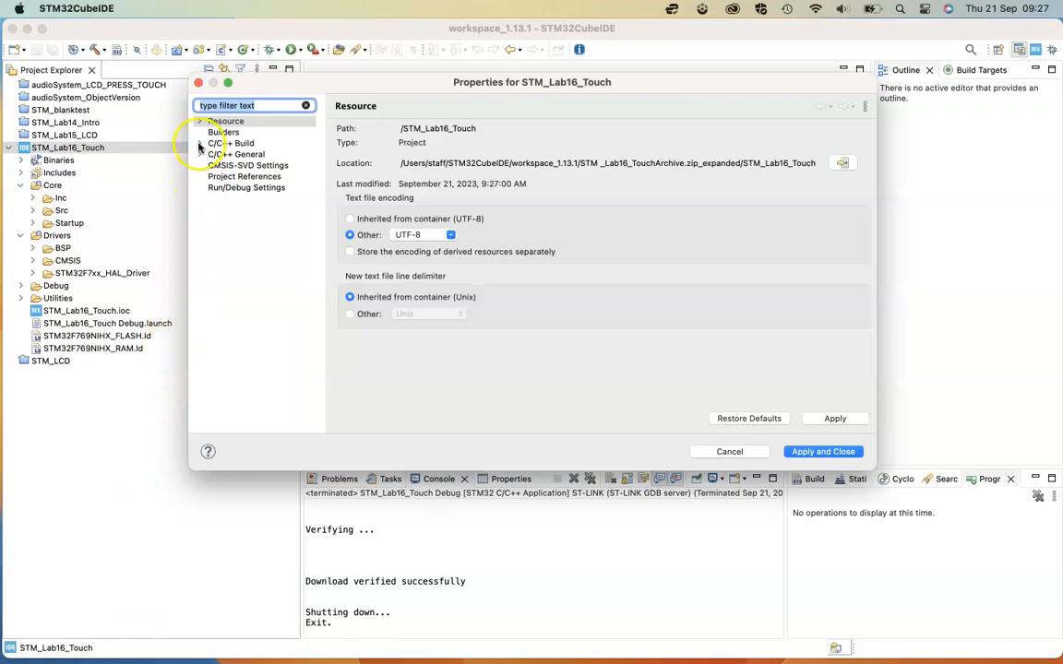
- Review MCU GCC Compiler include paths and preprocessor symbols, then close Properties
{"action": "left_click", "coordinate": [201, 143]}
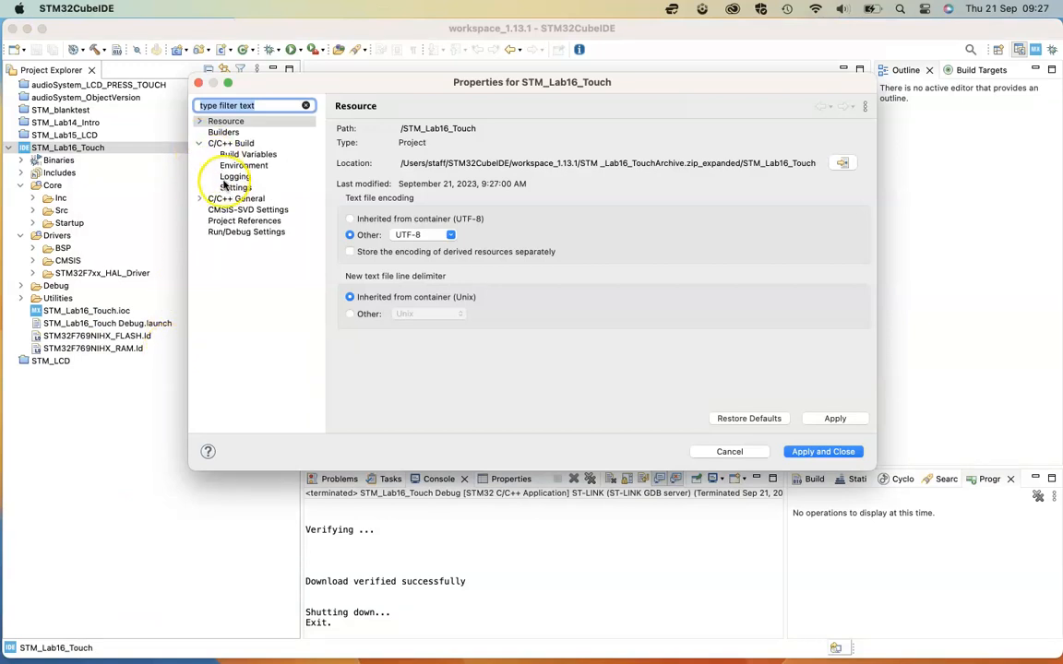
{"action": "left_click", "coordinate": [235, 187]}
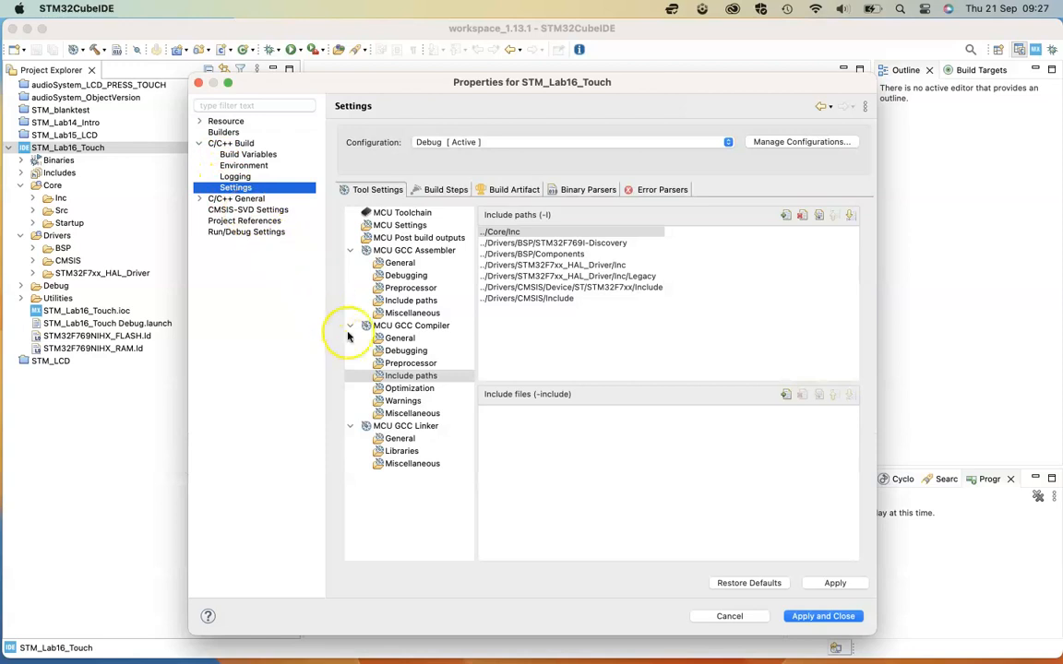
{"action": "left_click", "coordinate": [411, 363]}
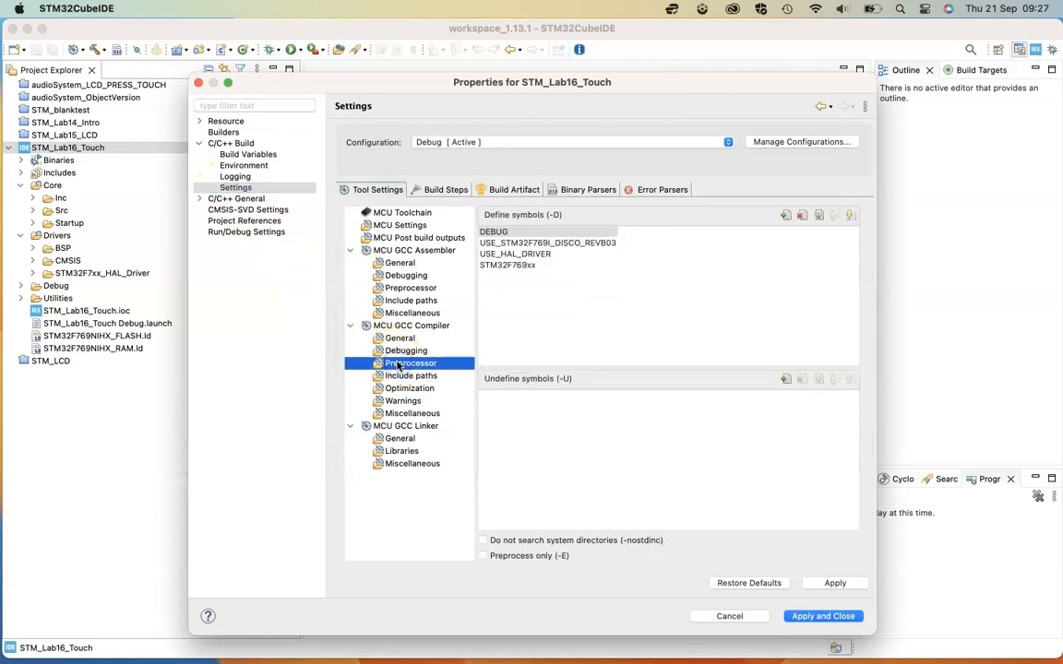
{"action": "mouse_move", "coordinate": [588, 249]}
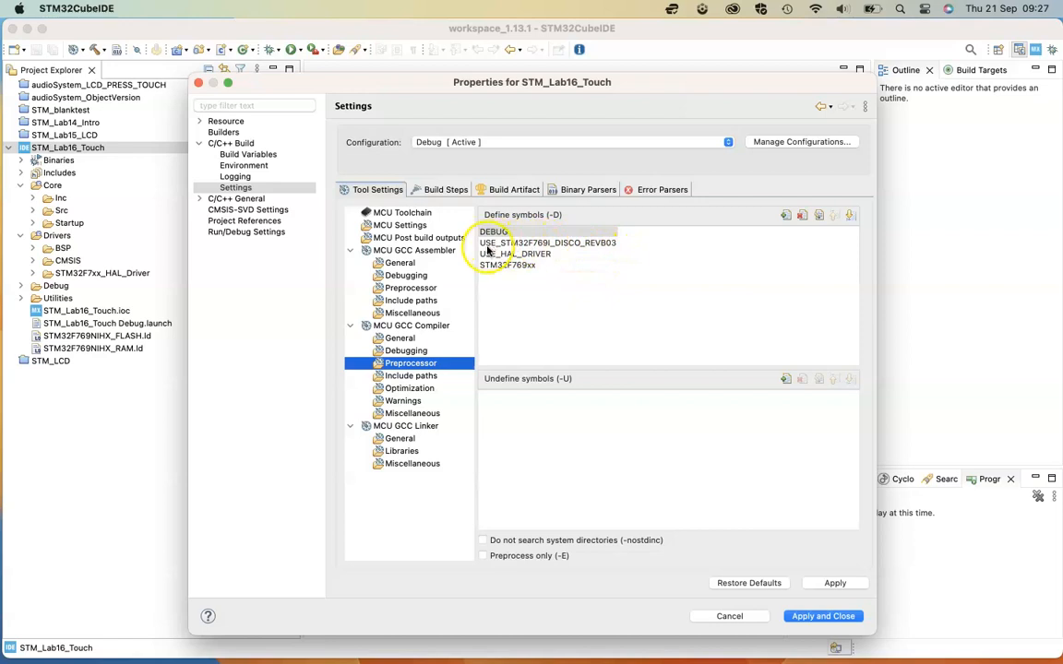
{"action": "left_click", "coordinate": [411, 376]}
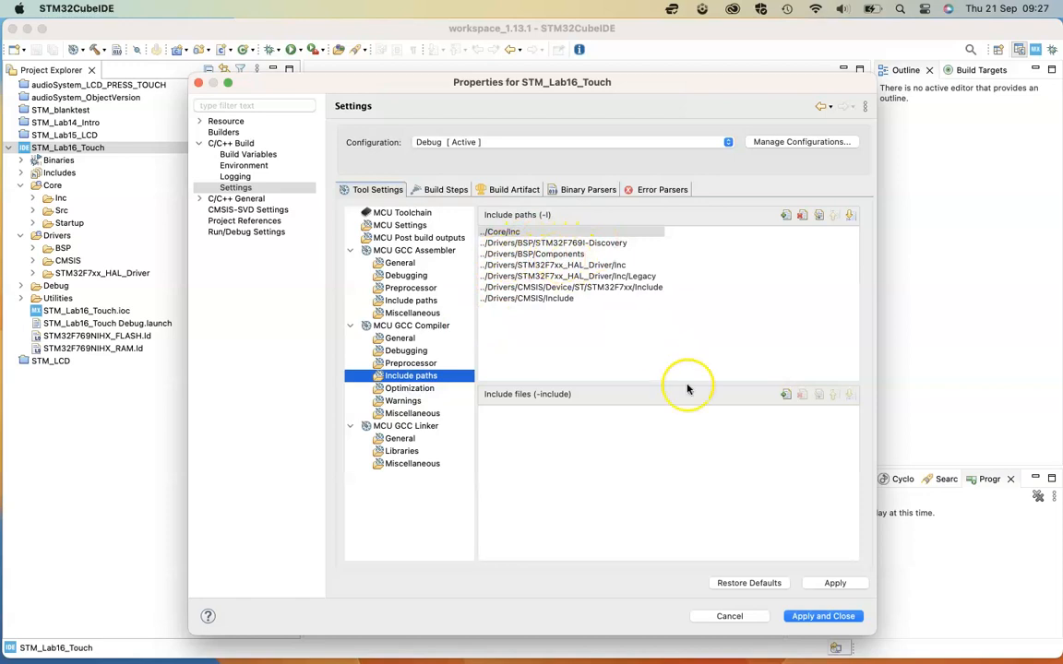
{"action": "left_click", "coordinate": [822, 615]}
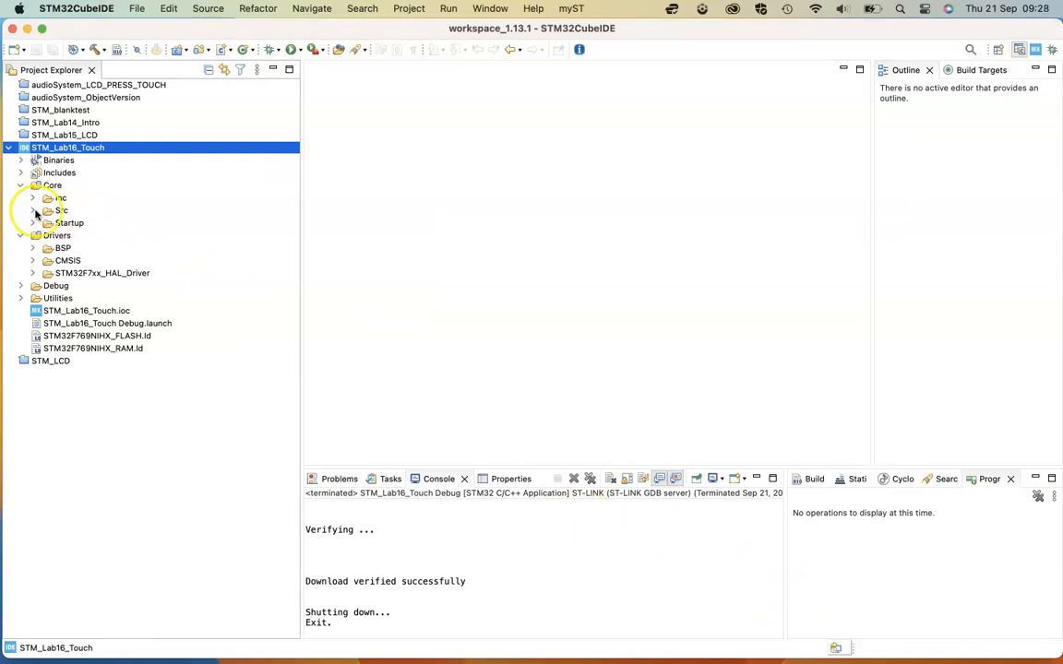
- Expand Core > Src, open main.c and scroll to the PUTCHAR_PROTOTYPE defines
{"action": "left_click", "coordinate": [32, 210]}
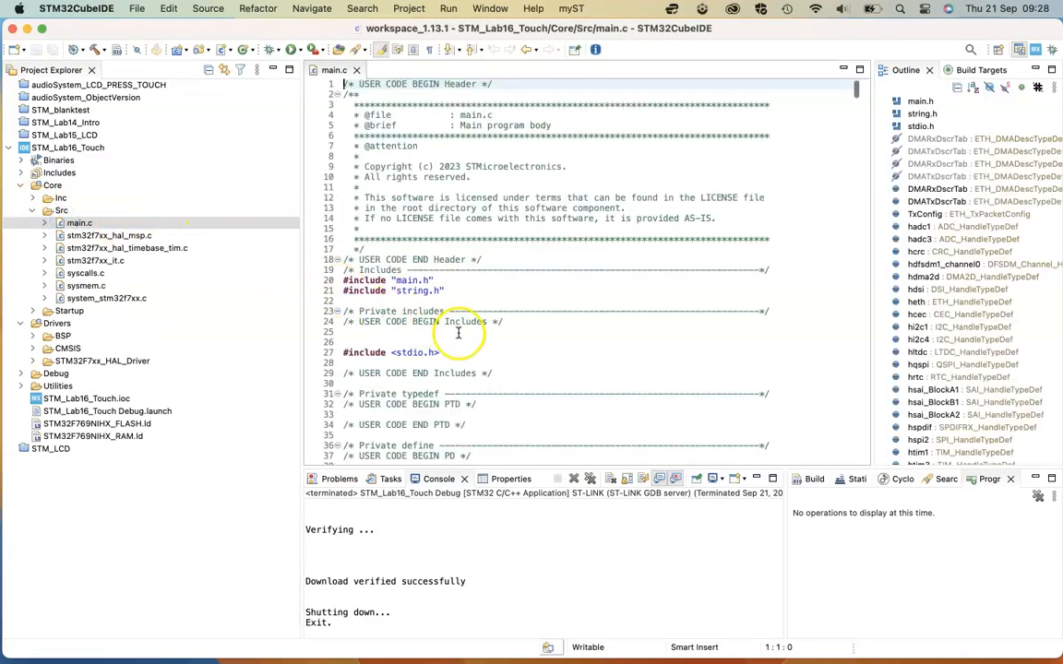
{"action": "scroll", "scroll_direction": "down", "scroll_amount": 3}
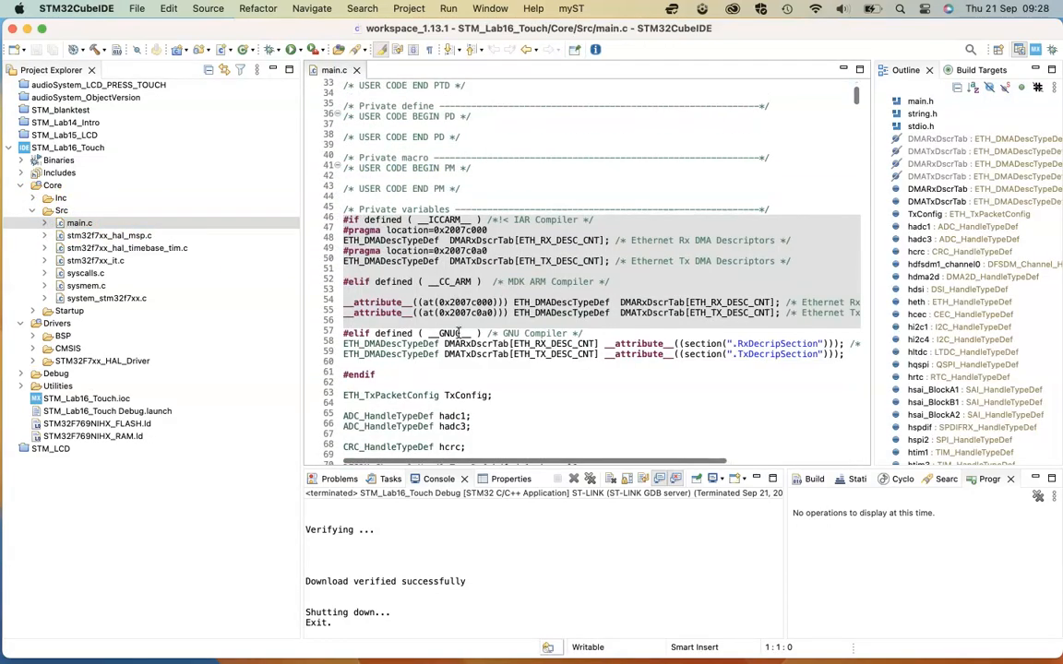
{"action": "scroll", "scroll_direction": "down", "scroll_amount": 3}
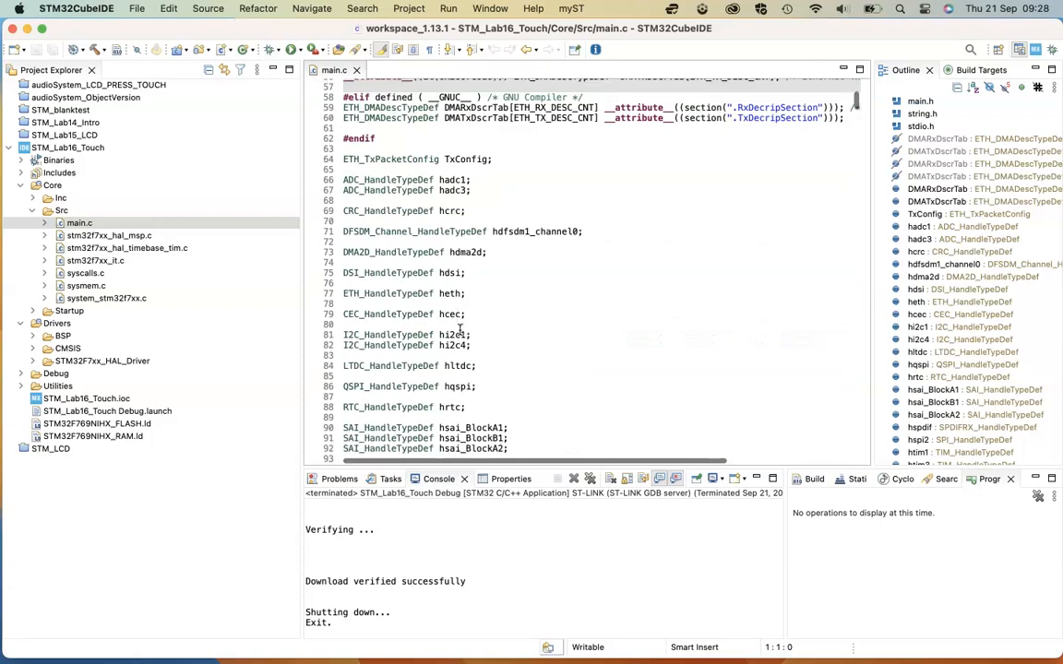
{"action": "scroll", "scroll_direction": "down", "scroll_amount": 3}
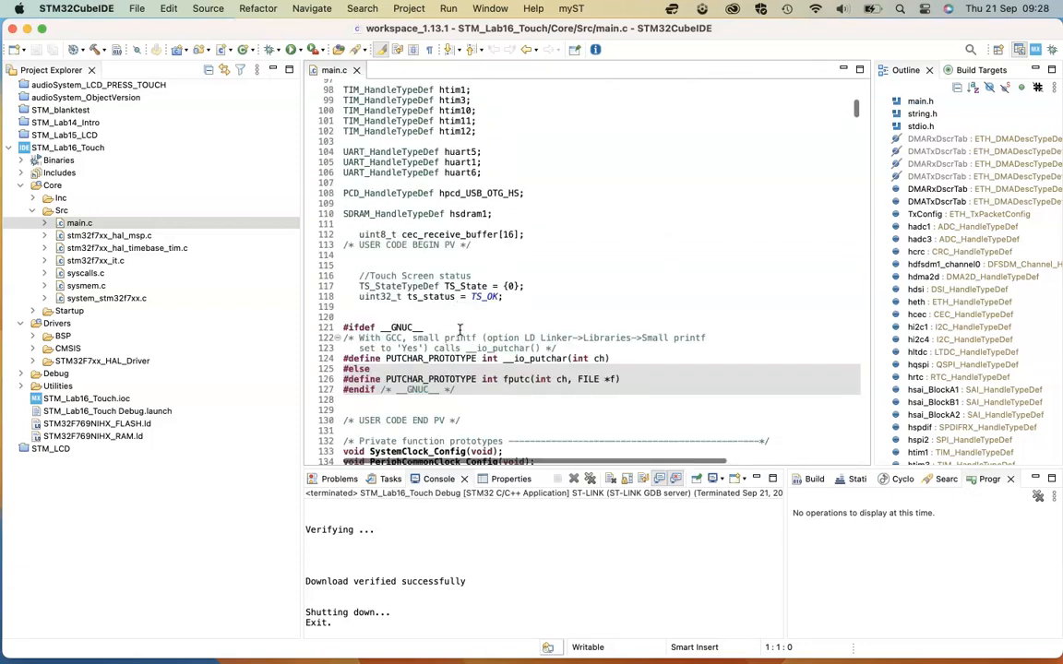
{"action": "scroll", "scroll_direction": "down", "scroll_amount": 3}
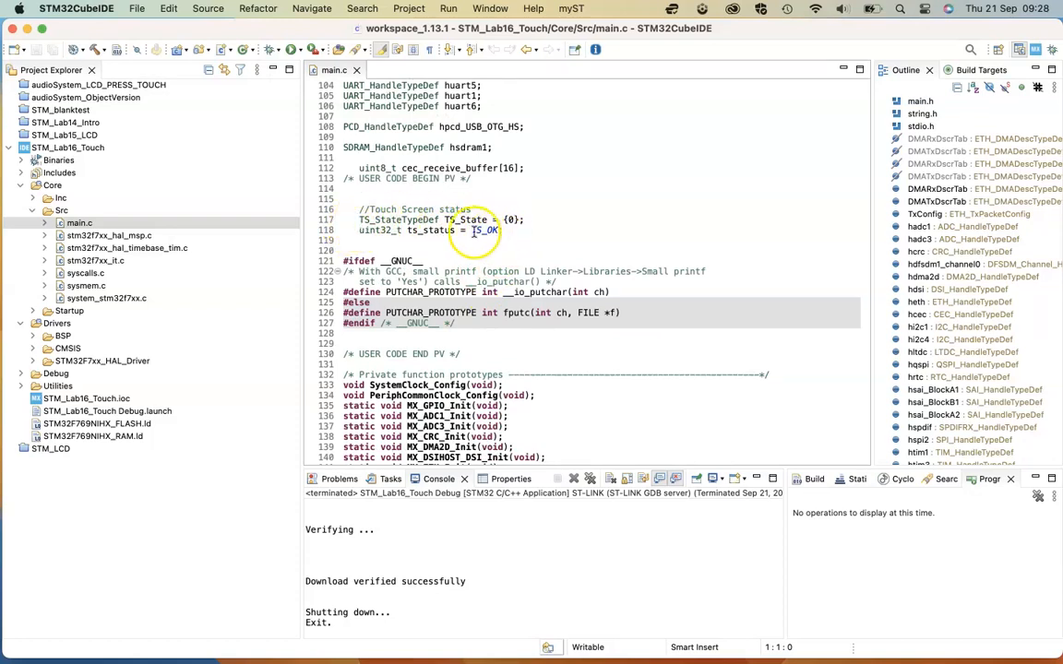
{"action": "mouse_move", "coordinate": [456, 219]}
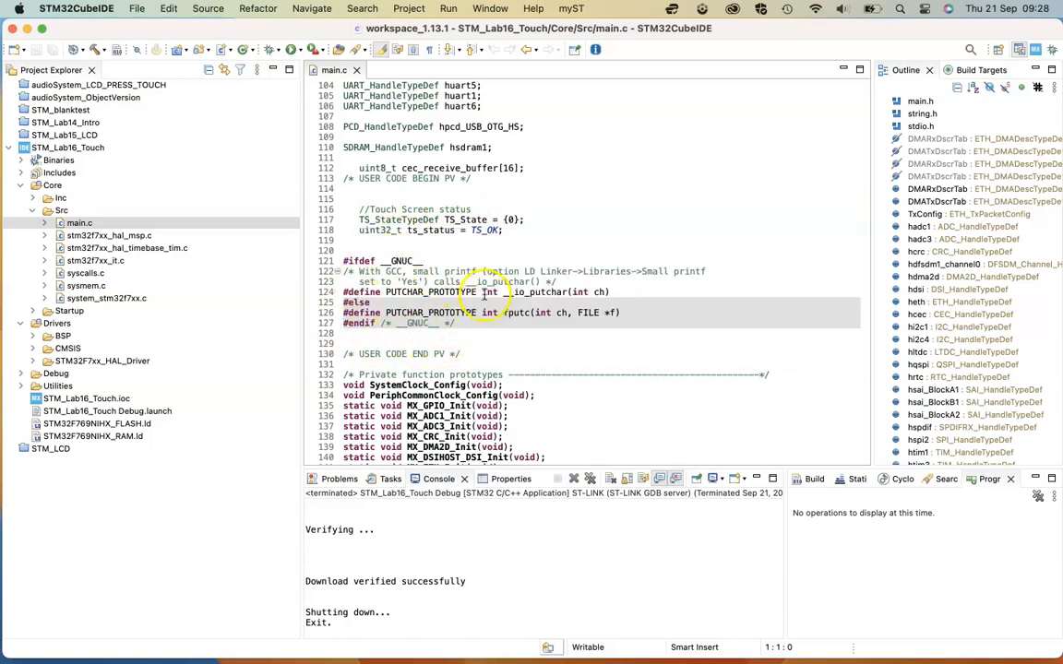
{"action": "mouse_move", "coordinate": [430, 343]}
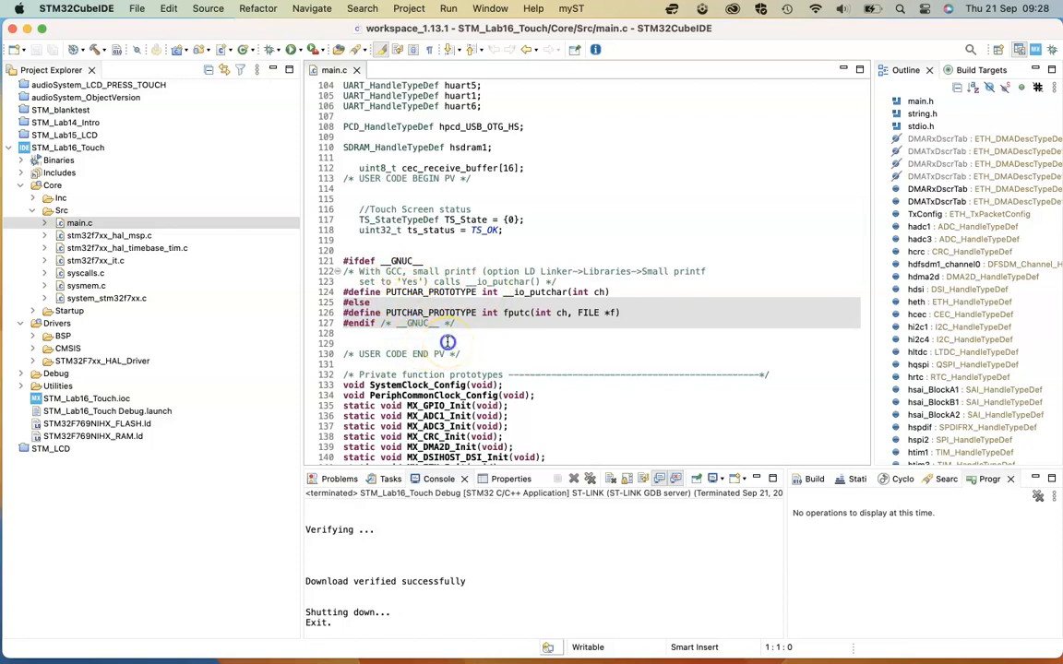
- Scroll main.c down to the USER CODE BEGIN 4 PUTCHAR_PROTOTYPE implementation using huart1
{"action": "scroll", "scroll_direction": "down", "scroll_amount": 3}
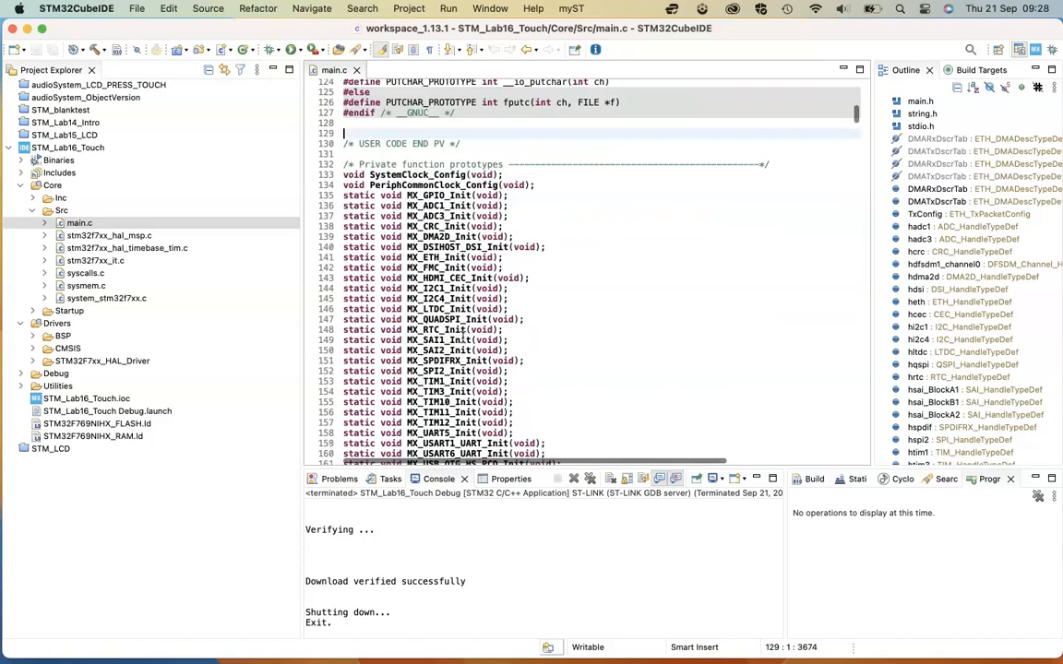
{"action": "scroll", "scroll_direction": "down", "scroll_amount": 3}
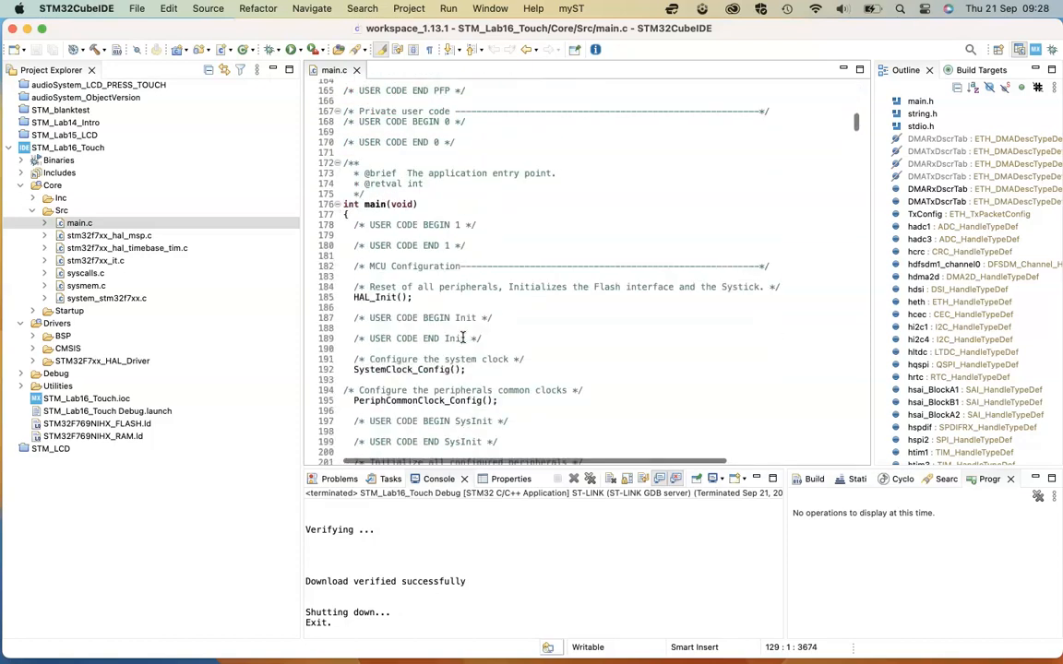
{"action": "scroll", "scroll_direction": "down", "scroll_amount": 3}
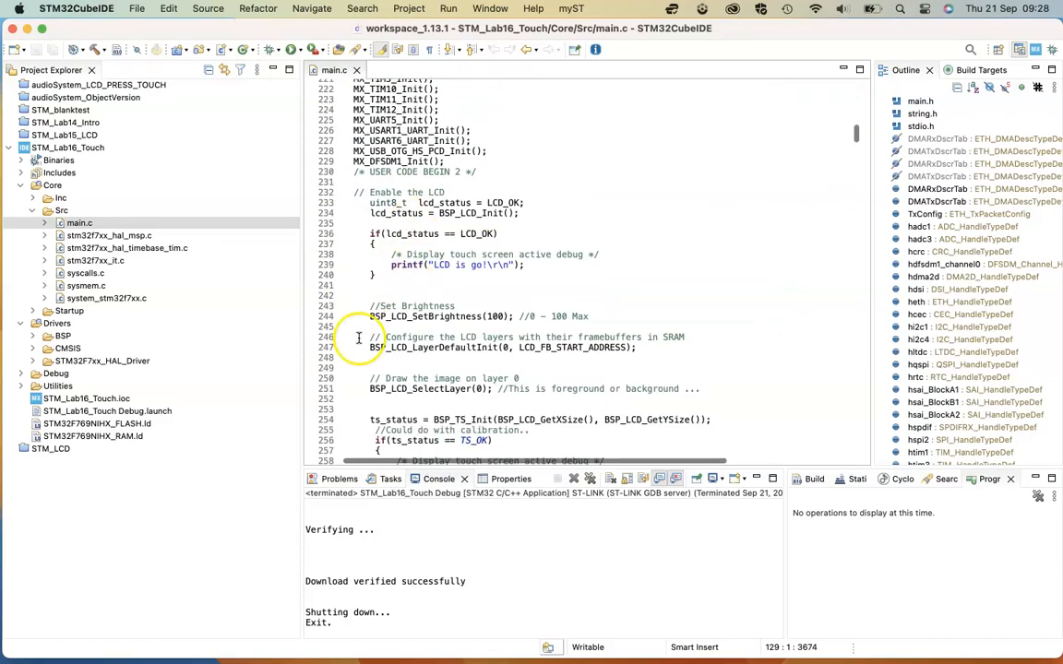
{"action": "scroll", "scroll_direction": "down", "scroll_amount": 3}
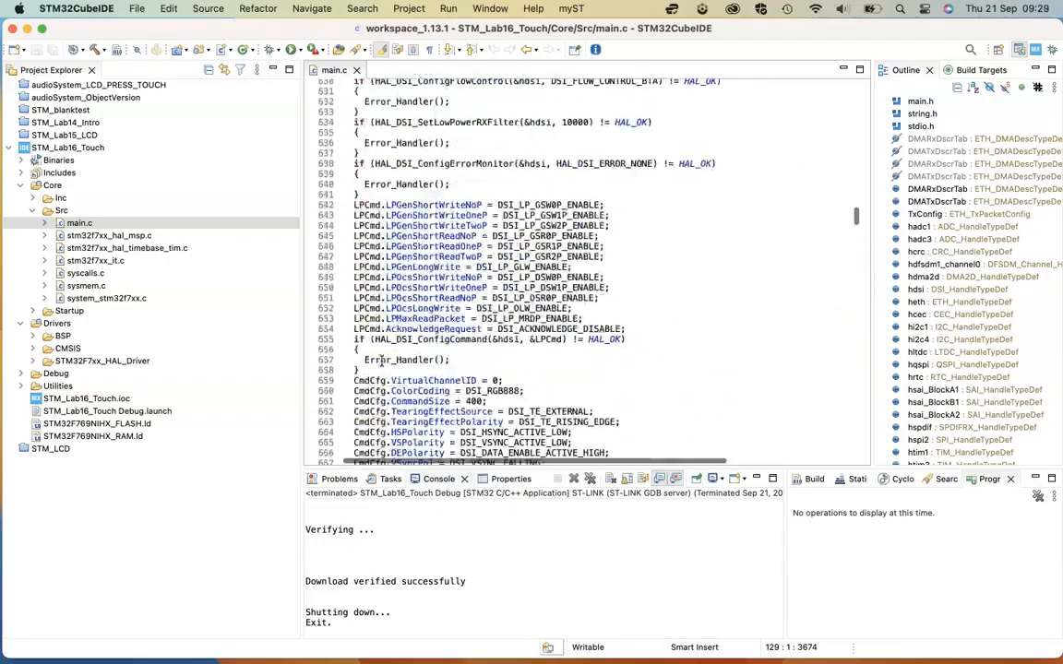
{"action": "scroll", "scroll_direction": "down", "scroll_amount": 3}
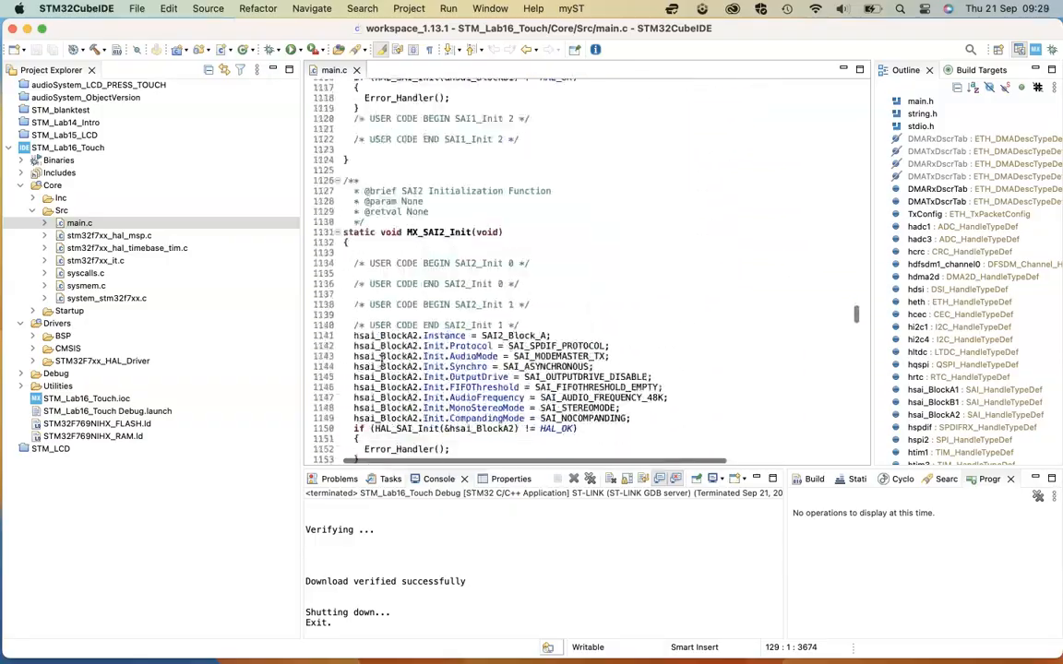
{"action": "scroll", "scroll_direction": "down", "scroll_amount": 3}
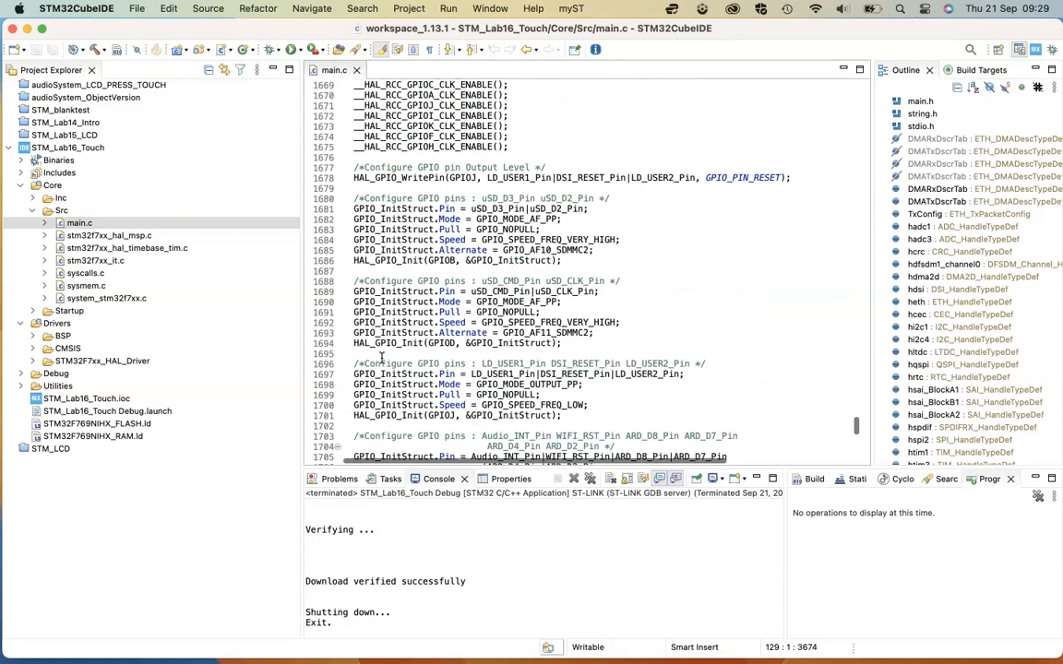
{"action": "scroll", "scroll_direction": "down", "scroll_amount": 3}
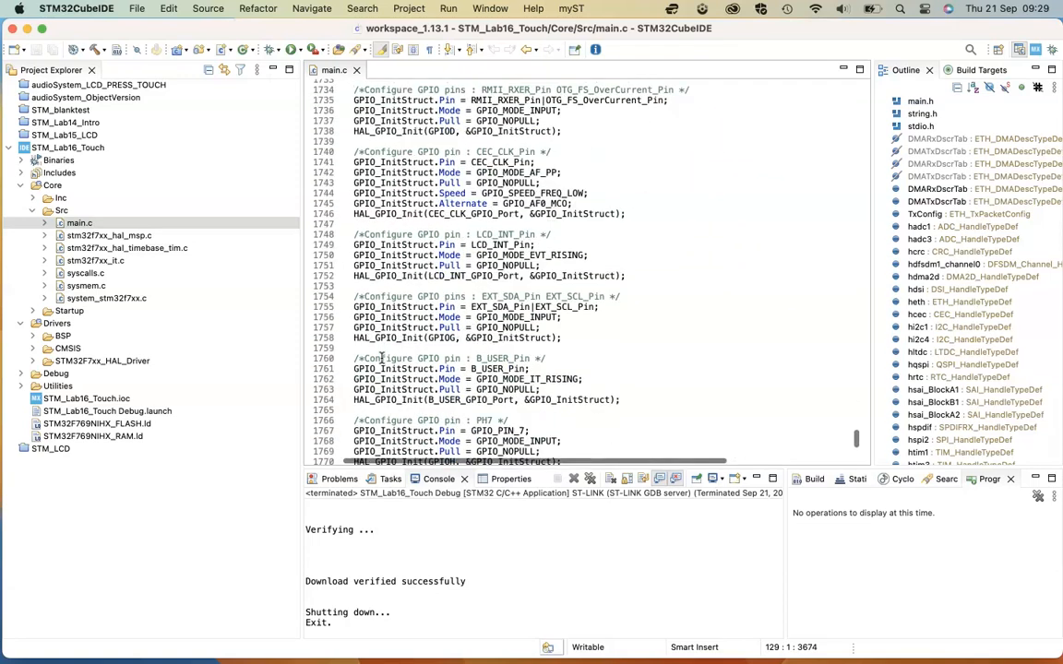
{"action": "scroll", "scroll_direction": "down", "scroll_amount": 3}
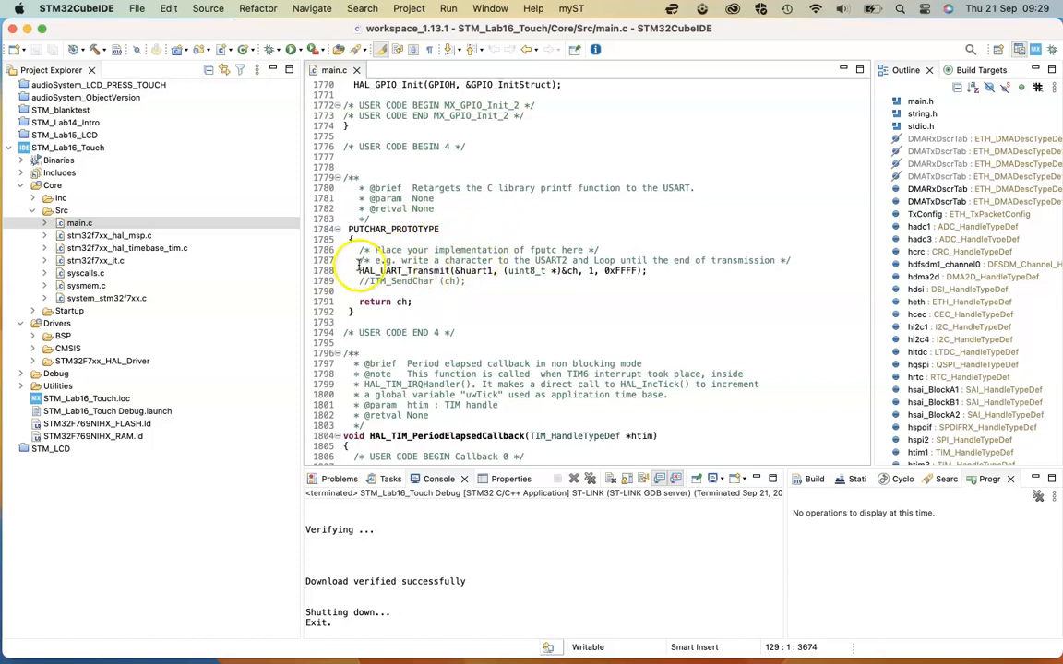
{"action": "mouse_move", "coordinate": [495, 311]}
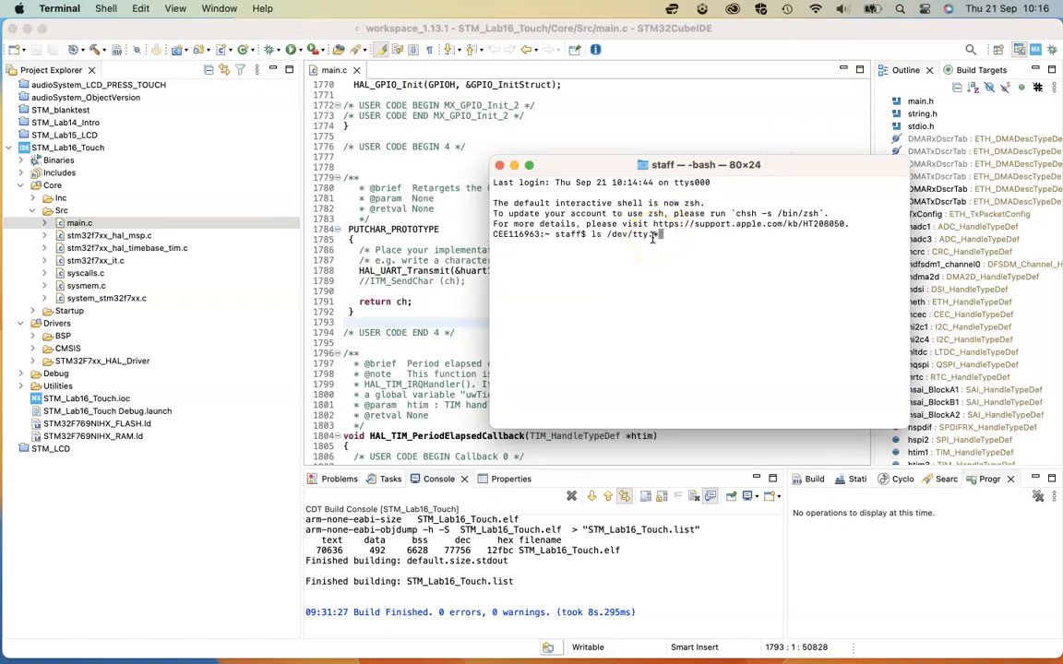
- List serial devices with ls /dev/tty.* to find /dev/tty.usbmodem143403
{"action": "key", "text": "Return"}
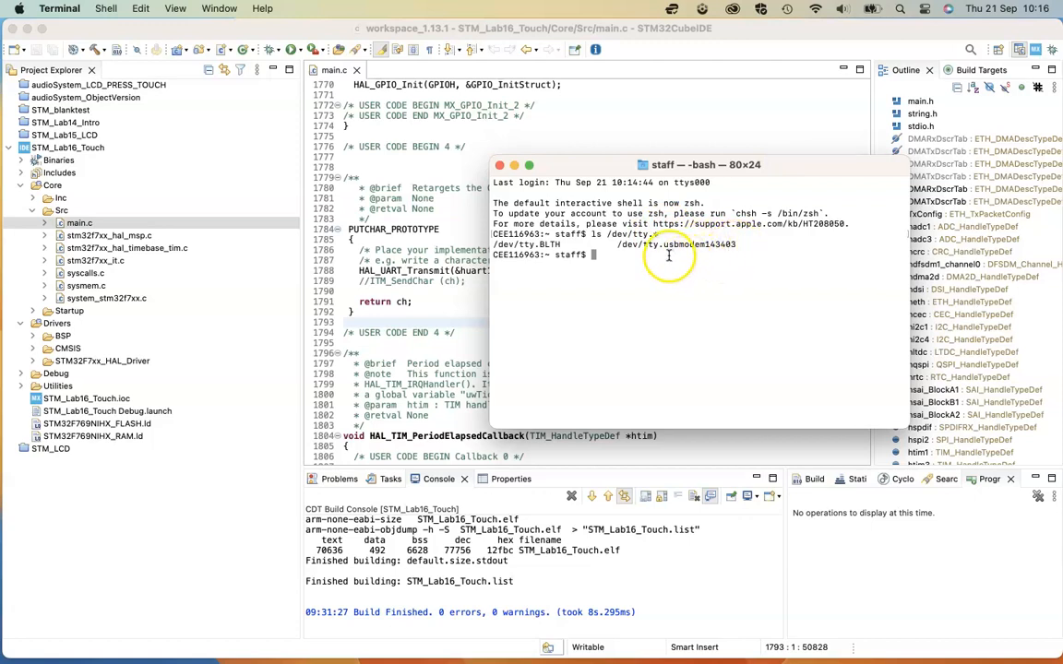
- Connect screen to /dev/tty.usbmodem143403 at 115200 baud
{"action": "type", "text": "screen /dev/tty.usbmodem143403 115200"}
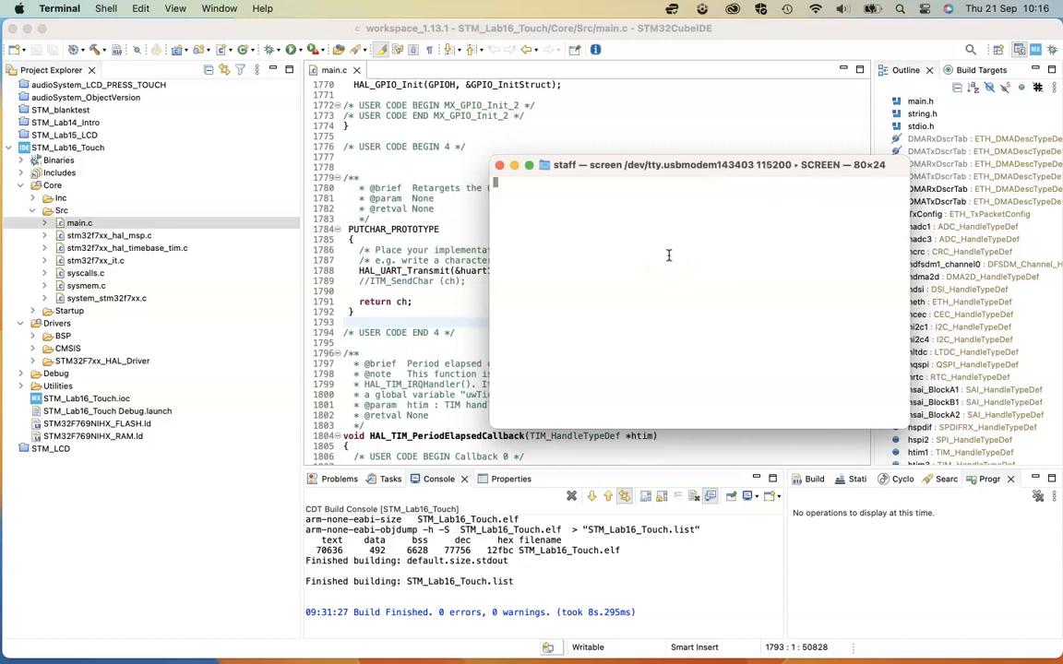
{"action": "mouse_move", "coordinate": [668, 255]}
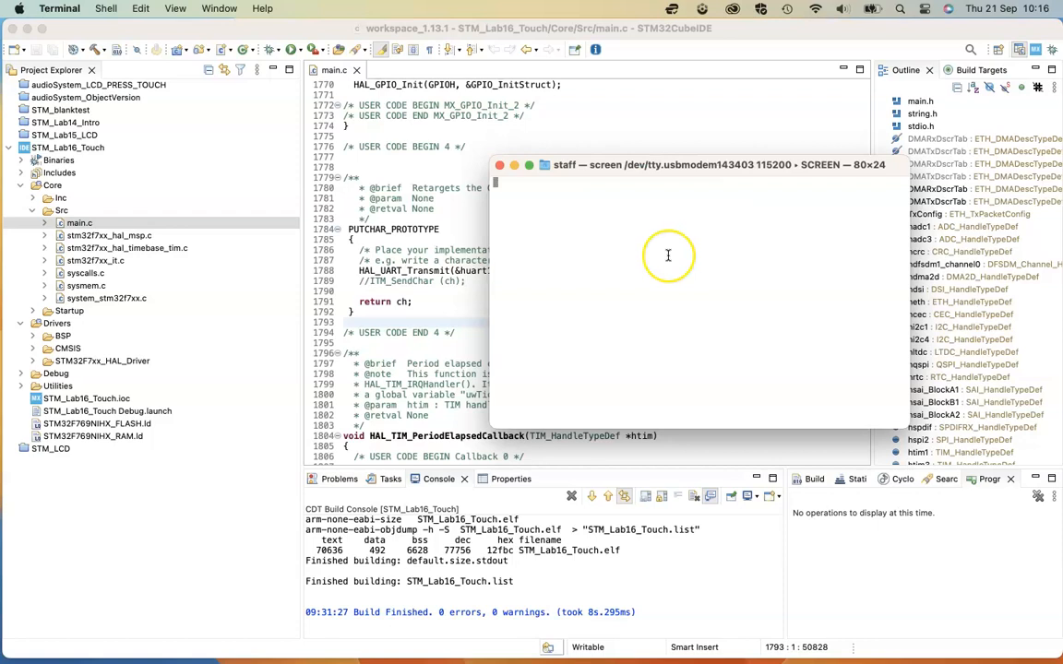
{"action": "mouse_move", "coordinate": [668, 256]}
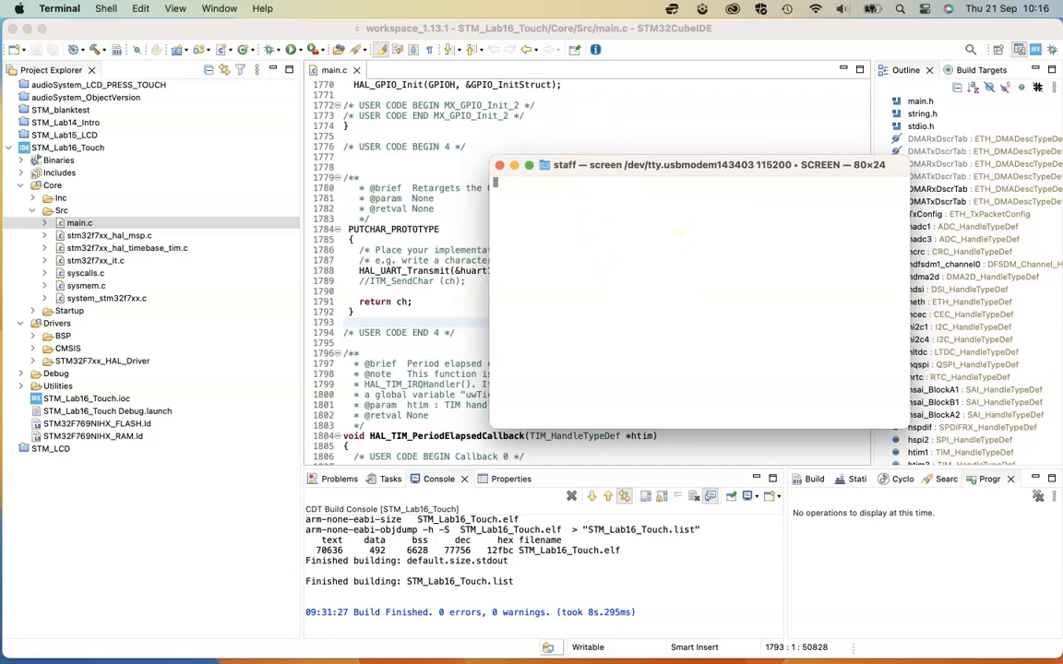